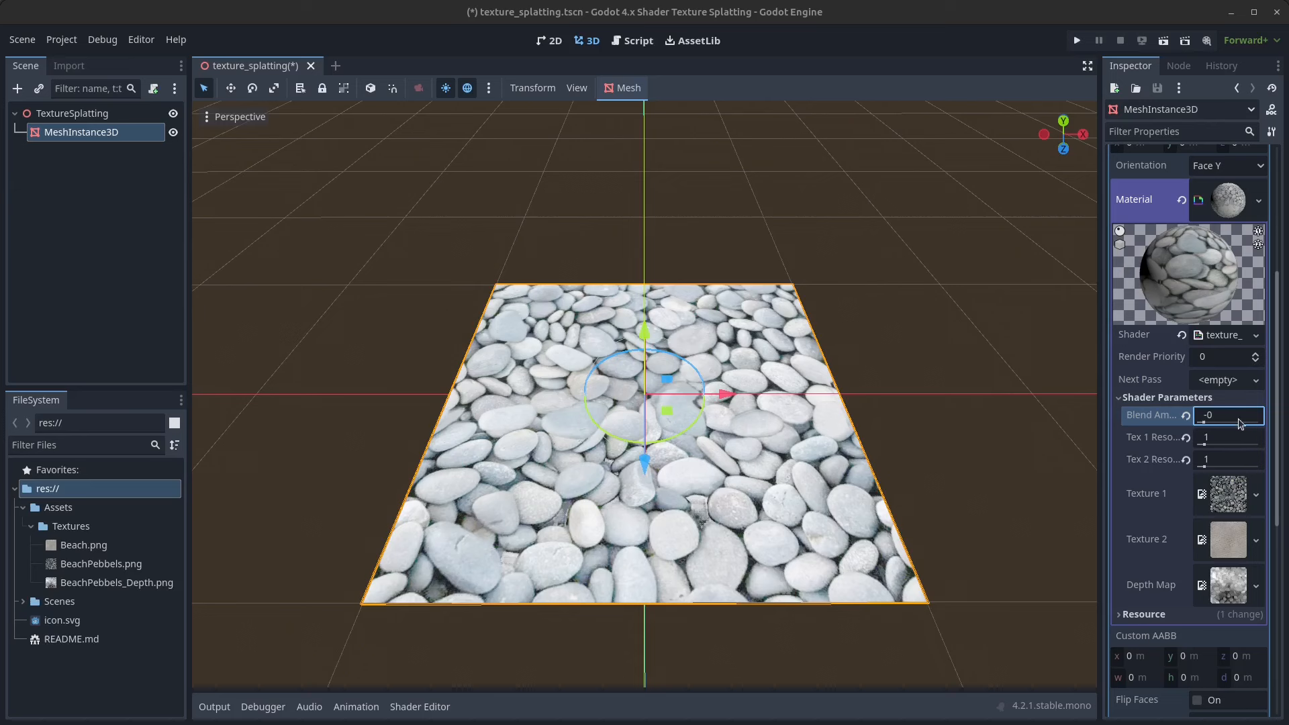
pyautogui.moveTo(1231, 494)
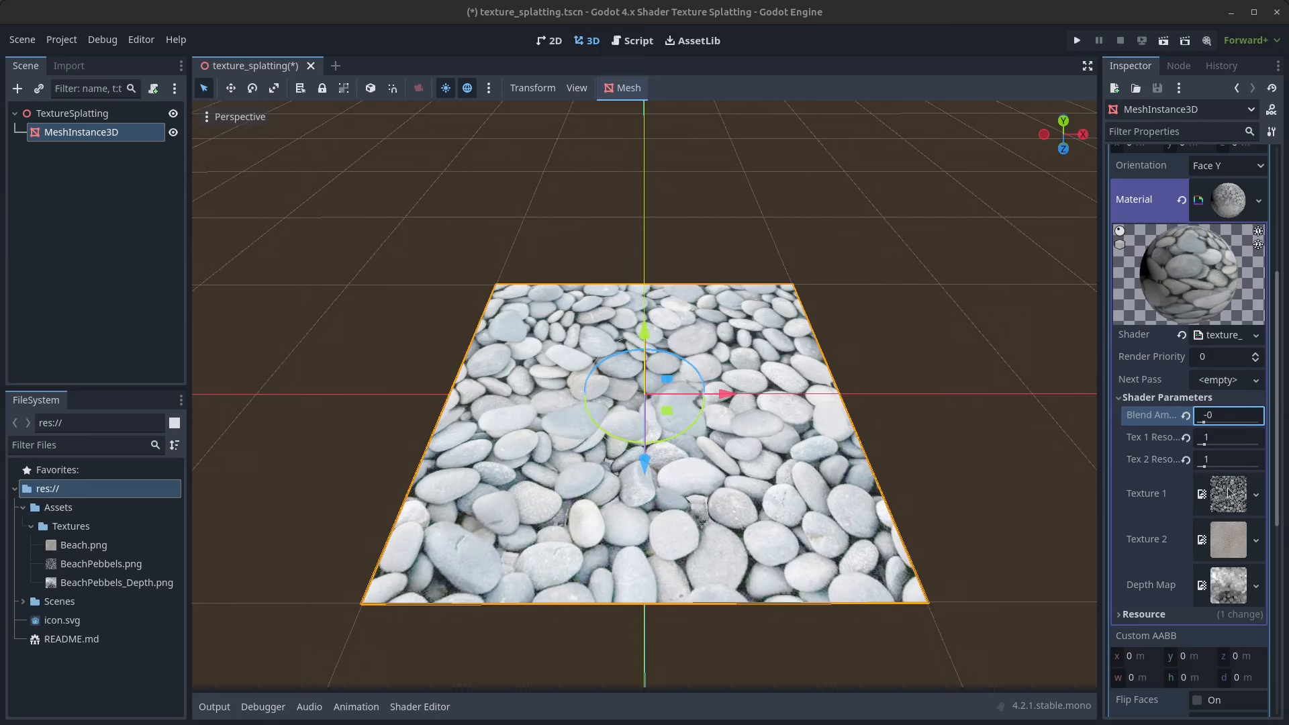
pyautogui.moveTo(1216, 460)
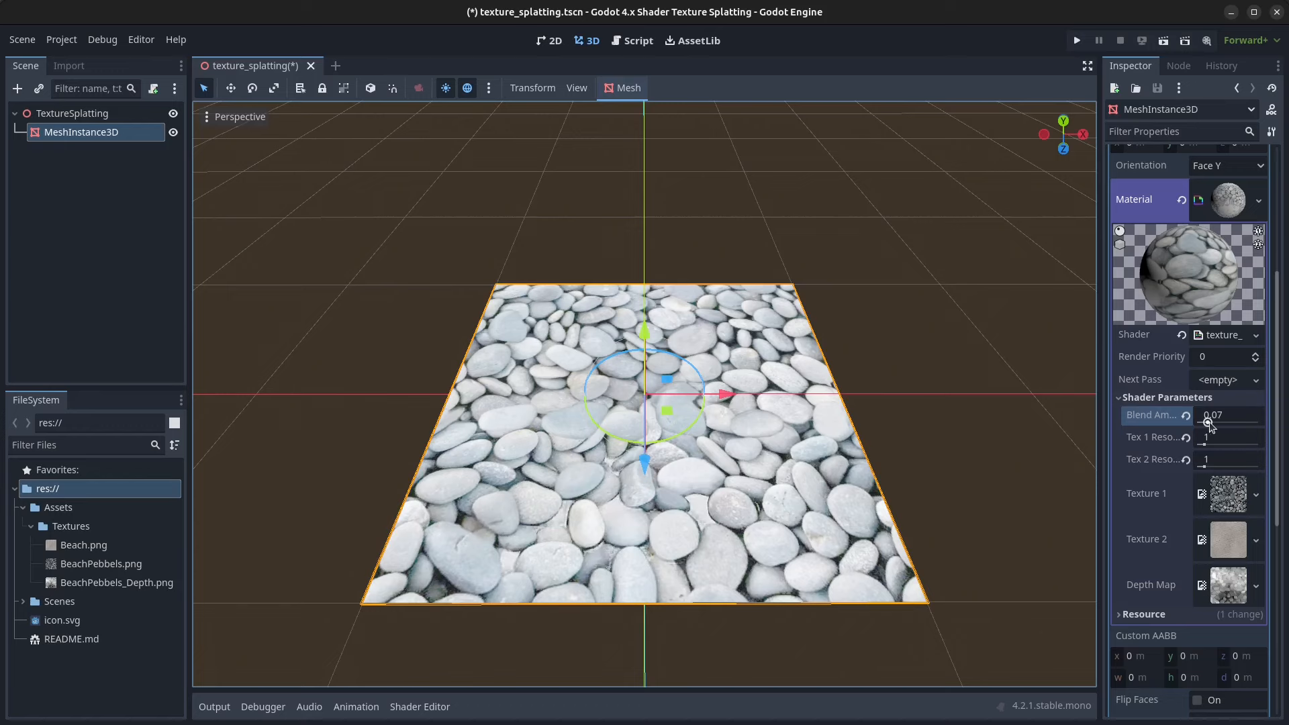
# - Adjust the shader's Blend Amount up and down, settling near 0.48 so sand covers the lower pebbles
pyautogui.moveTo(1209, 422); pyautogui.dragTo(1249, 421)
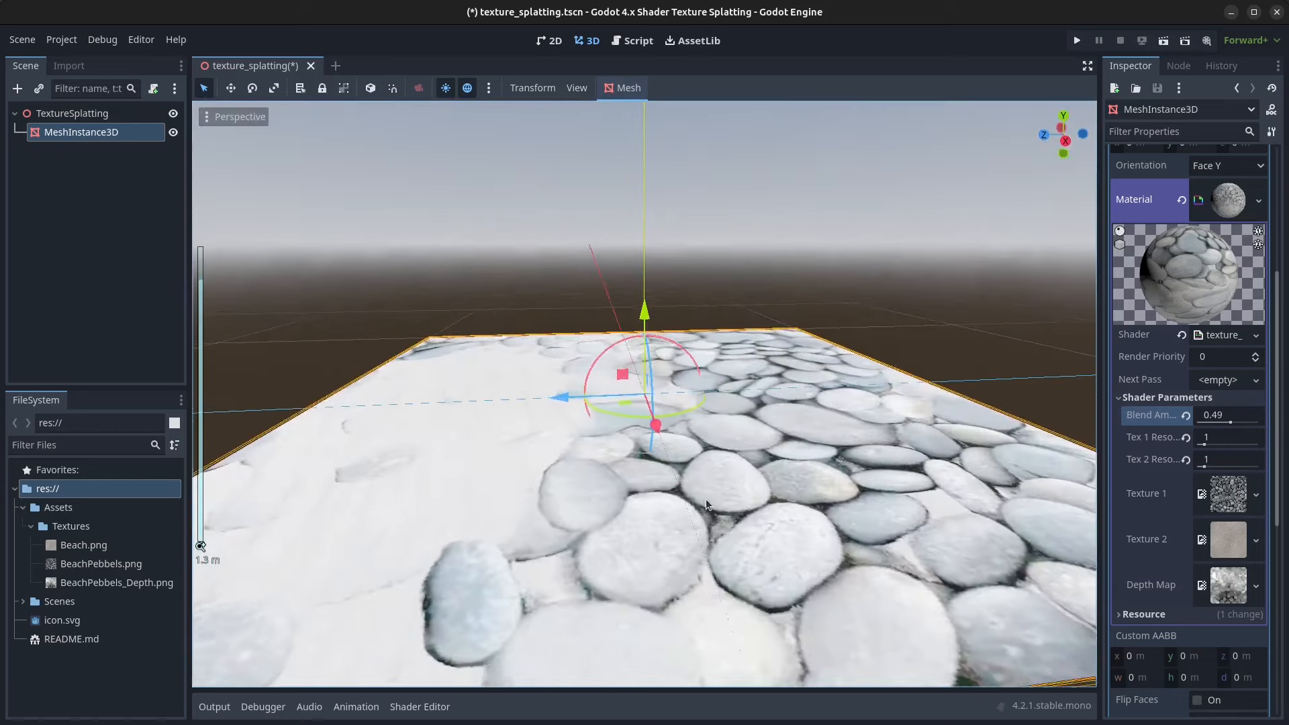
pyautogui.moveTo(1225, 422); pyautogui.dragTo(1246, 422)
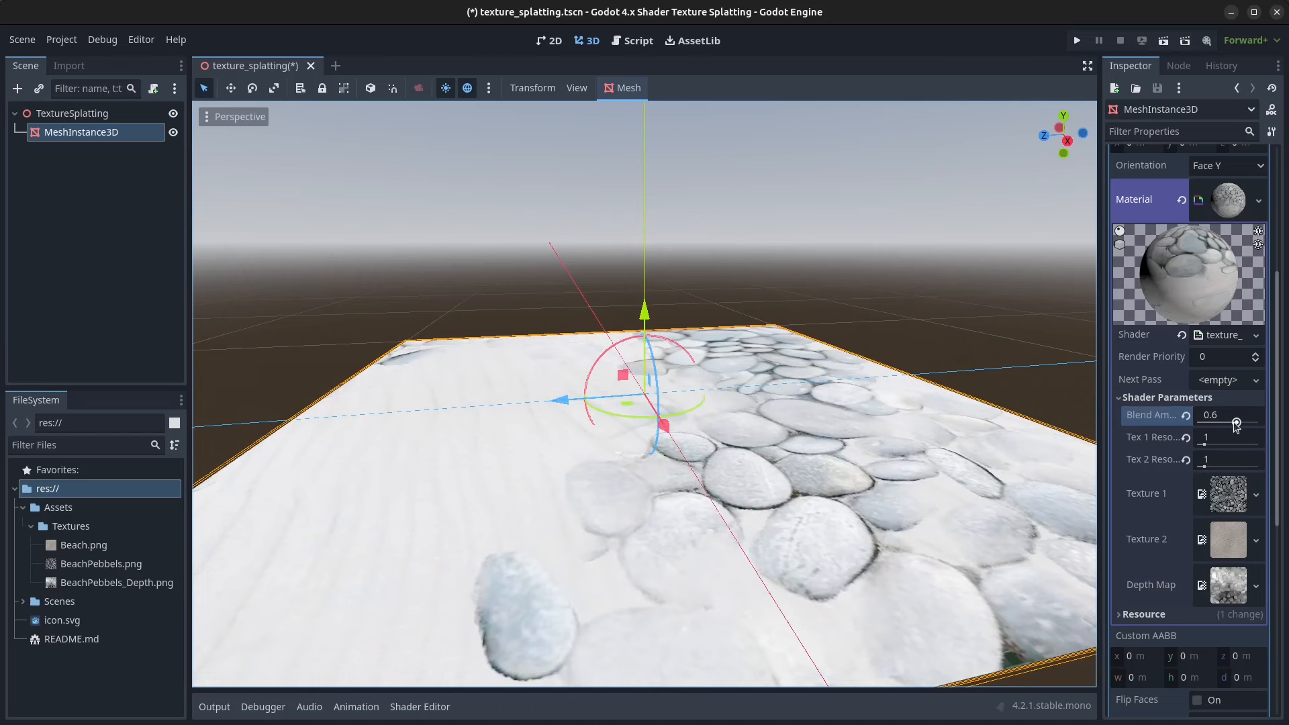
pyautogui.moveTo(1248, 422); pyautogui.dragTo(1217, 423)
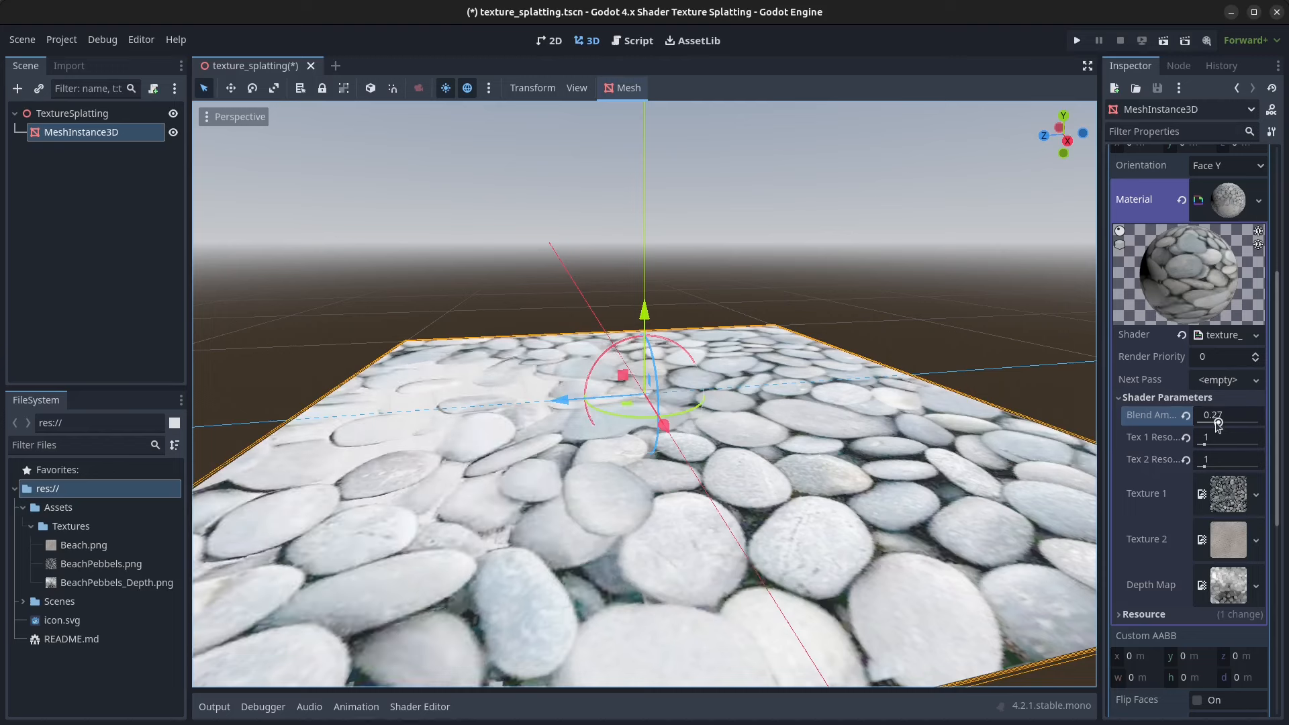
pyautogui.moveTo(1209, 425); pyautogui.dragTo(1242, 425)
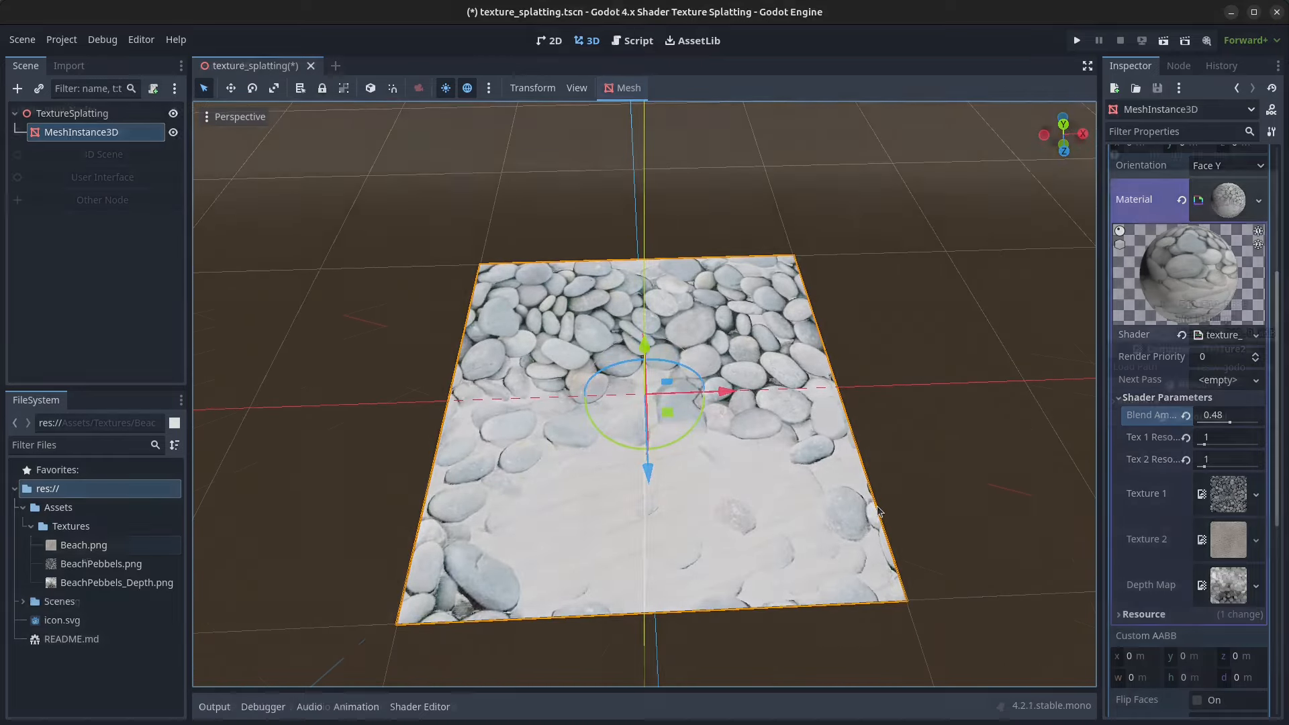
# - Preview Beach.png, BeachPebbels.png and BeachPebbels_Depth.png in the Inspector
pyautogui.click(83, 545)
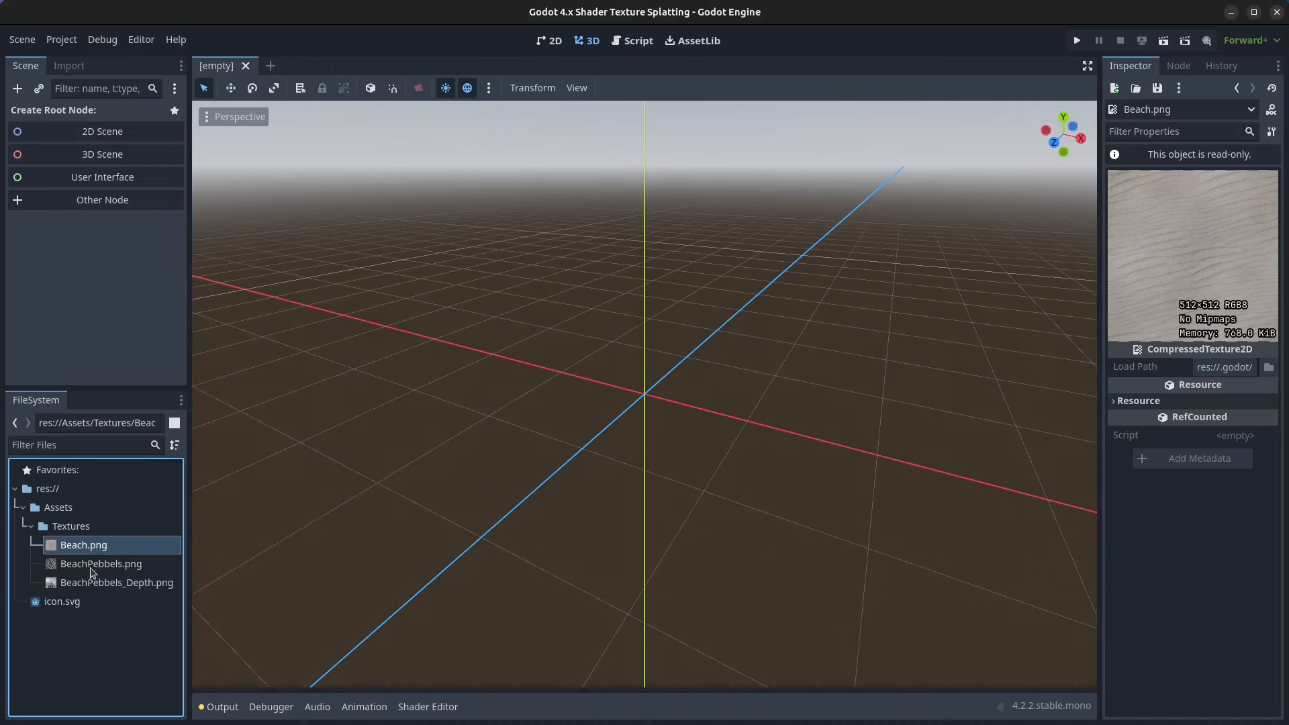
pyautogui.click(101, 564)
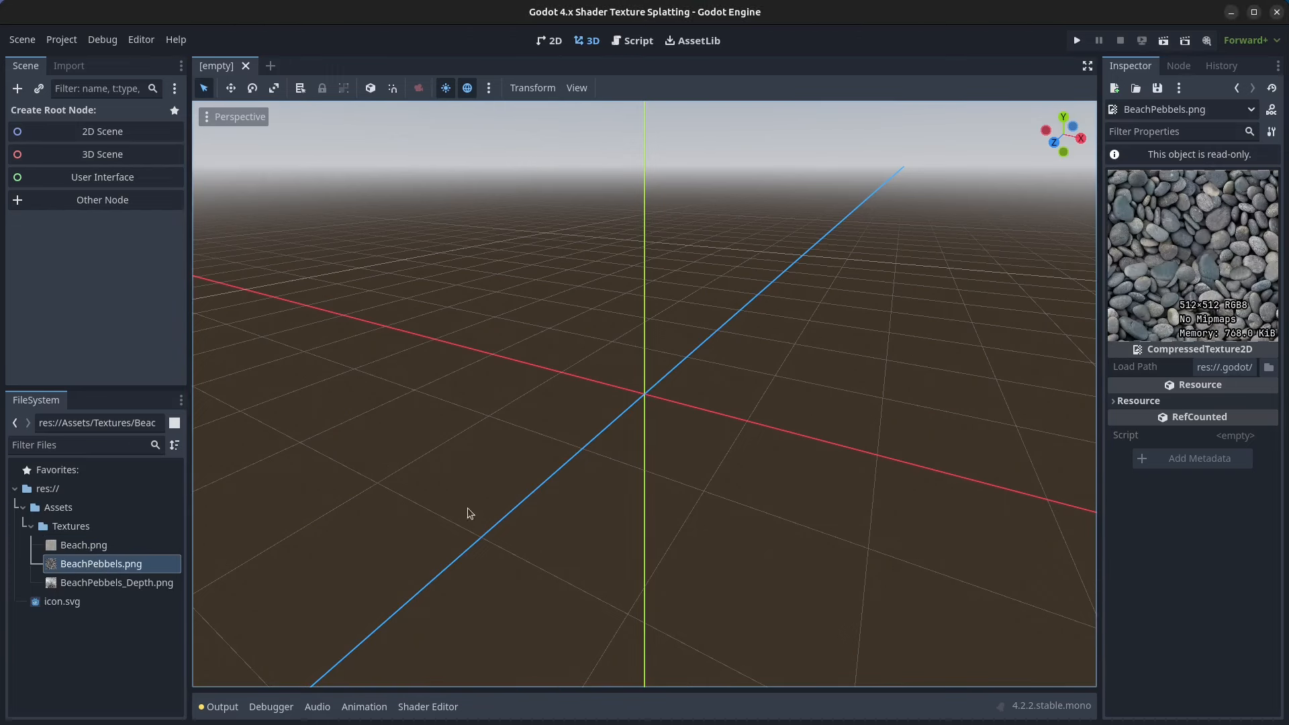
pyautogui.click(116, 582)
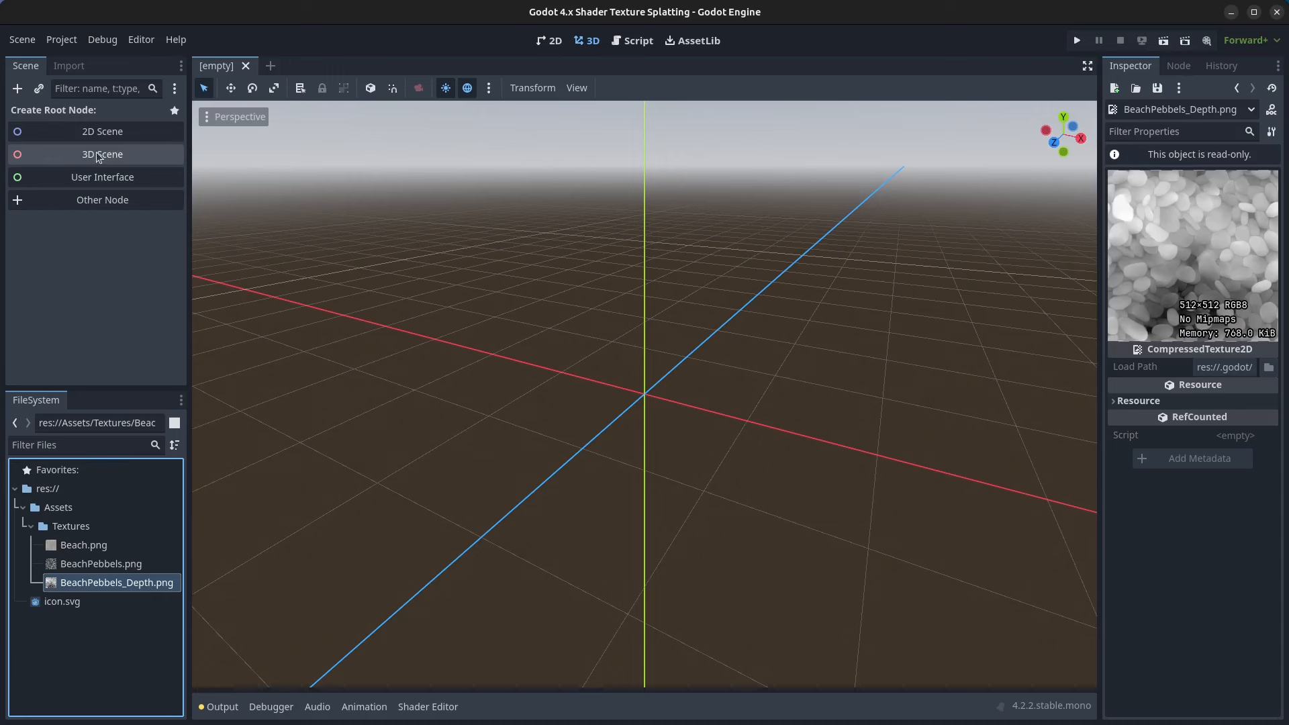
# - Build a 3D scene rooted at TextureSplatting with a MeshInstance3D child using a new PlaneMesh
pyautogui.click(102, 154)
pyautogui.write('T')
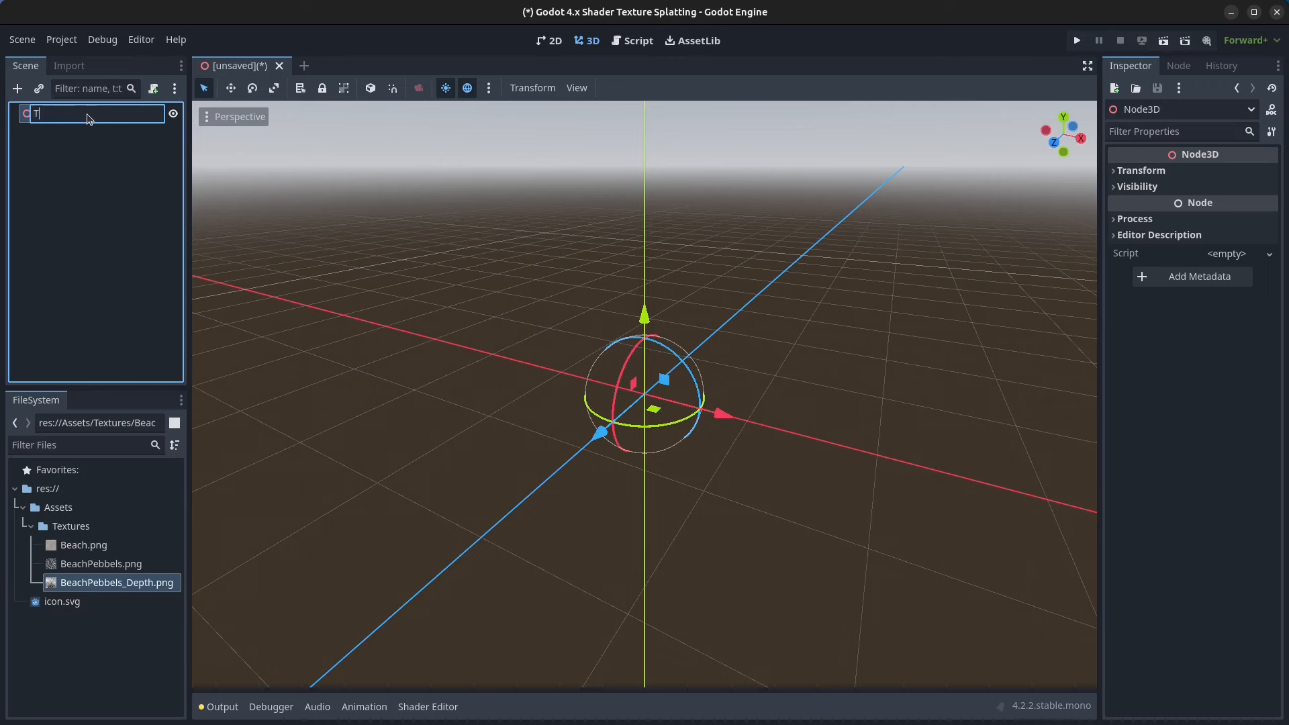
pyautogui.write('extureSplatting')
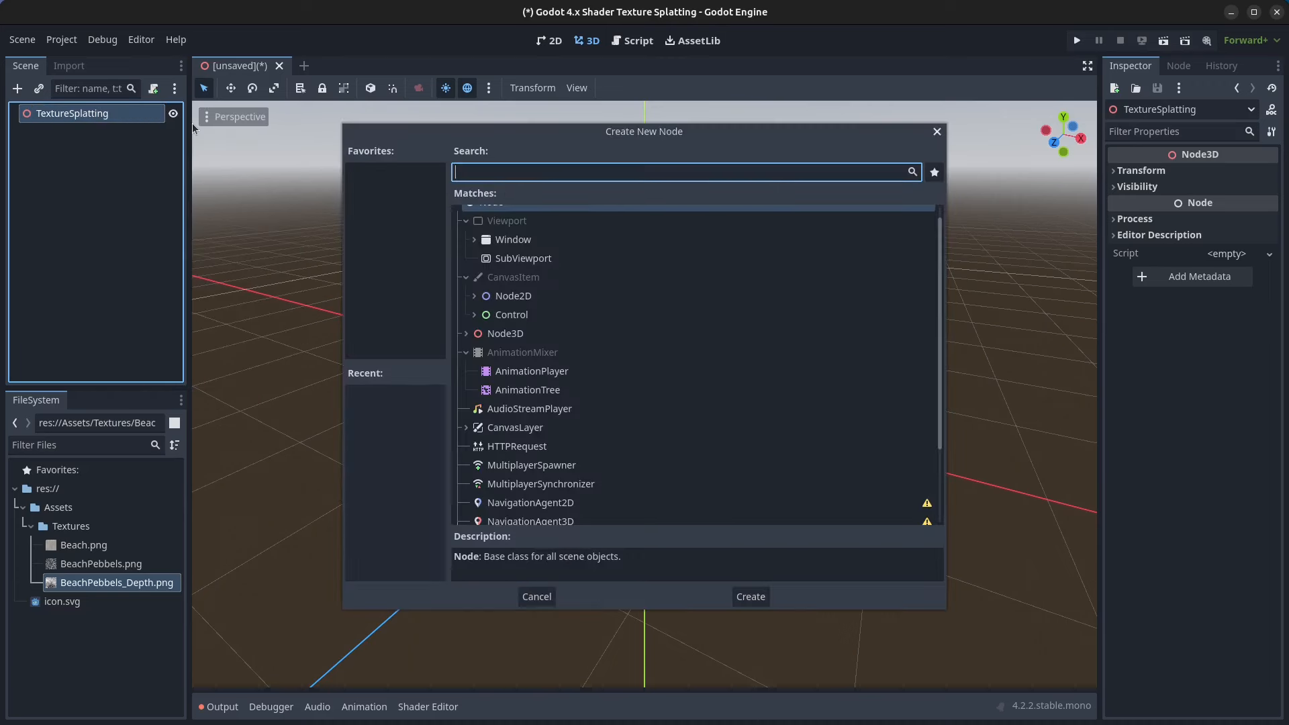
pyautogui.write('meshin')
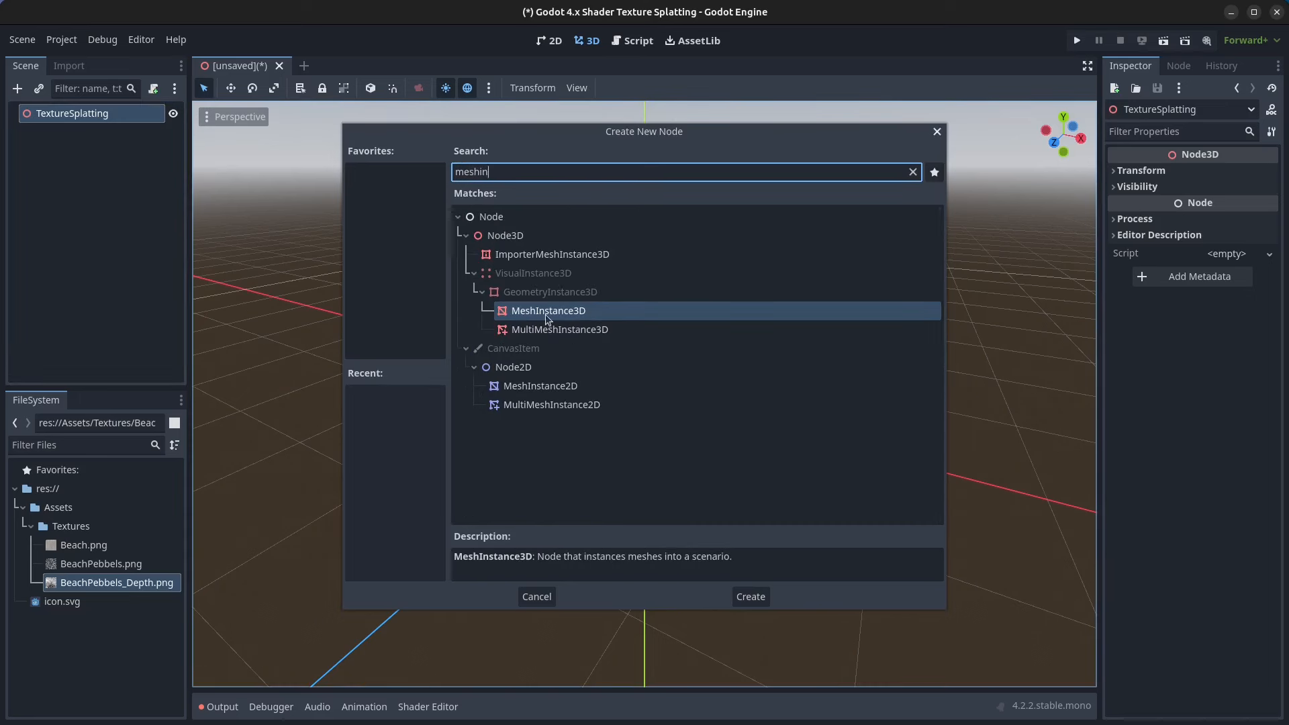
pyautogui.click(749, 597)
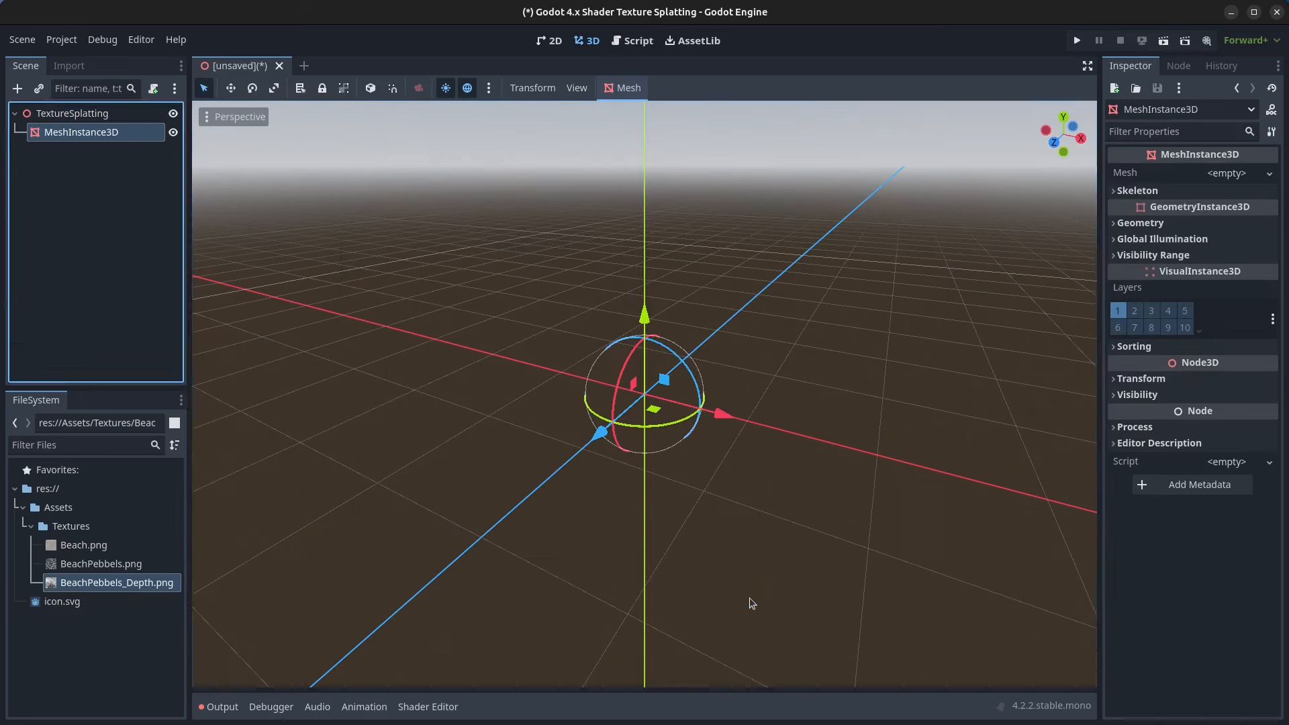
pyautogui.click(1226, 173)
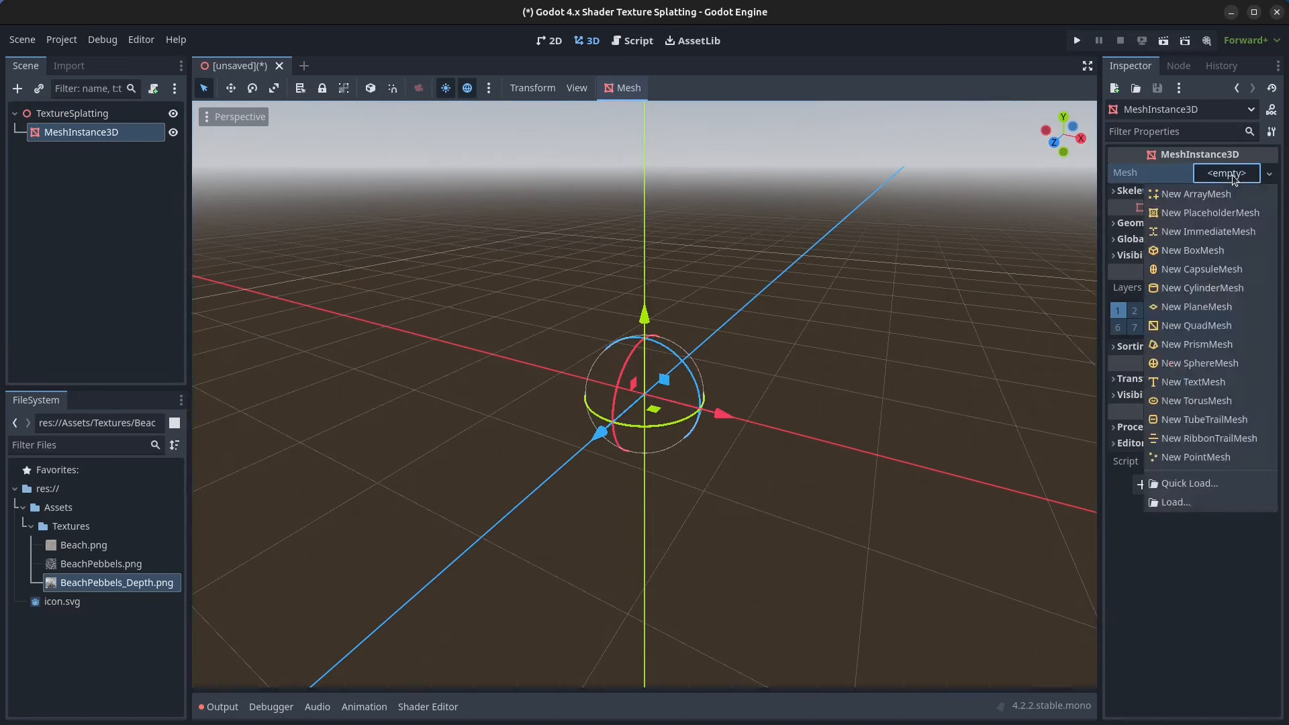
pyautogui.moveTo(1196, 307)
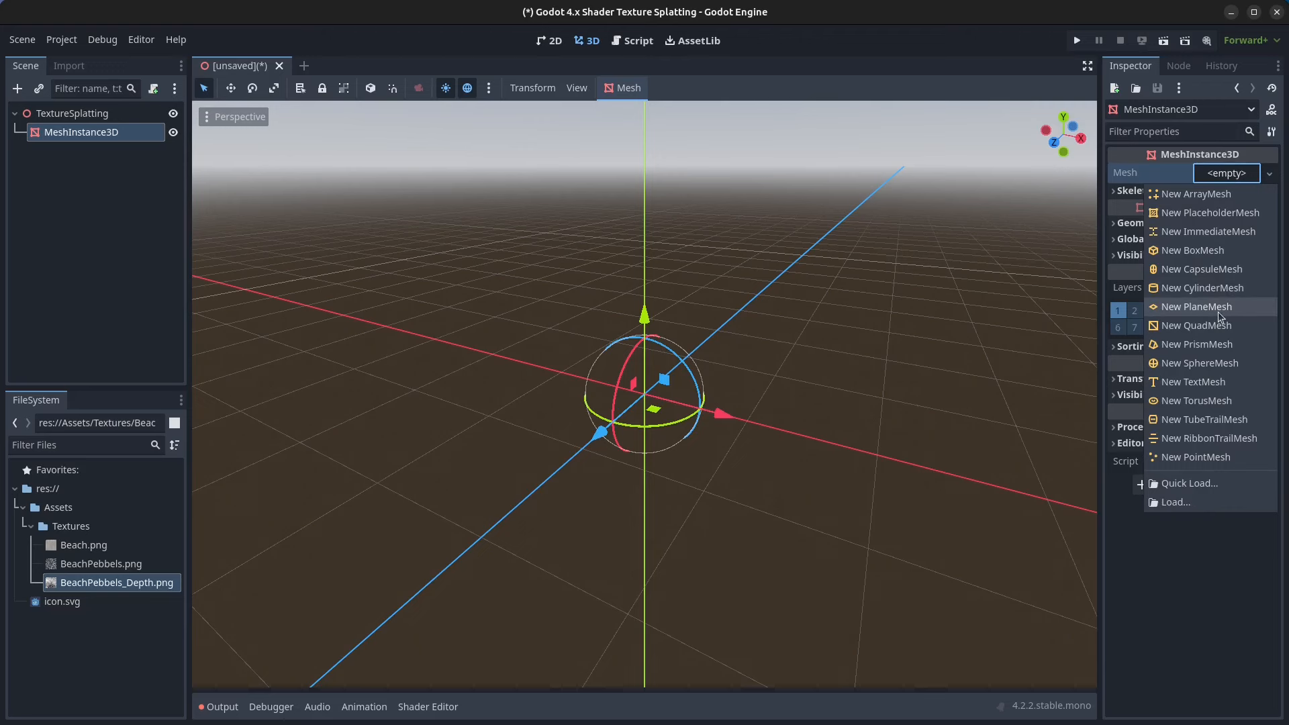
pyautogui.click(1197, 306)
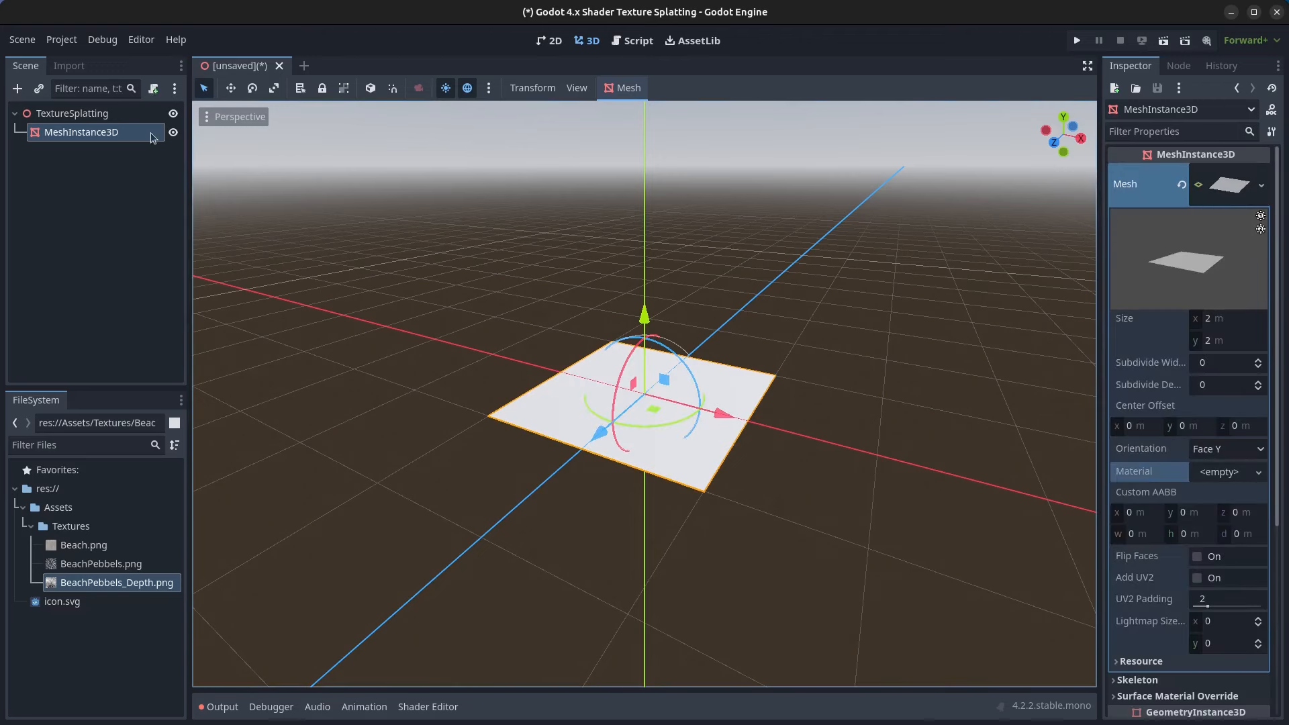
# - Save the scene as texture_splatting.tscn in newly created Scenes/TextureSplatting folders
pyautogui.click(21, 40)
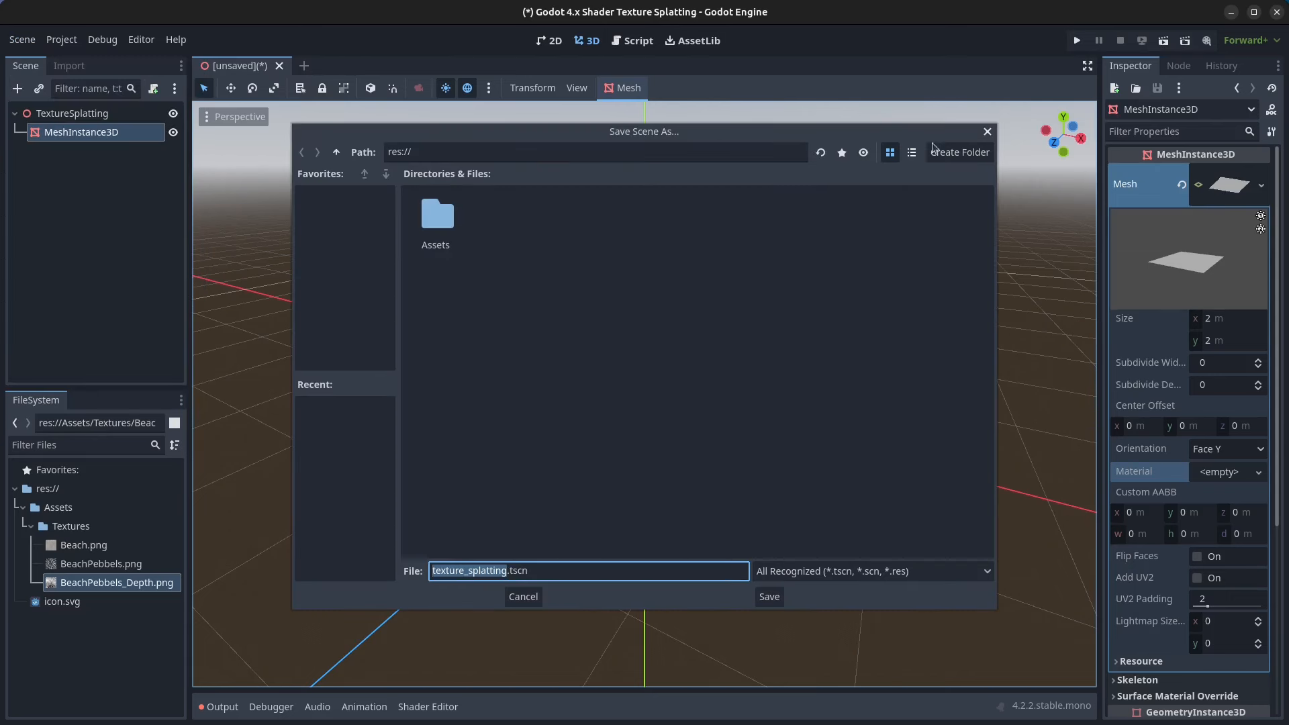
pyautogui.click(960, 153)
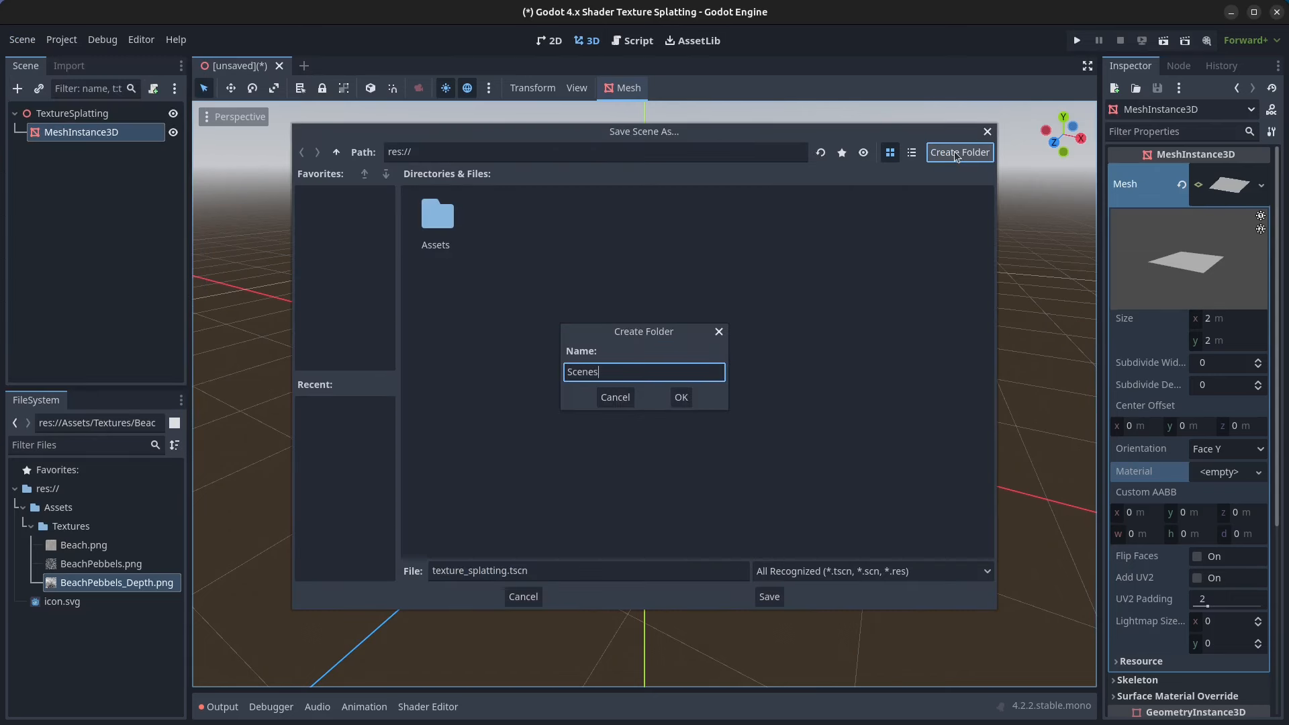
pyautogui.click(681, 397)
pyautogui.write('TextureSplatting')
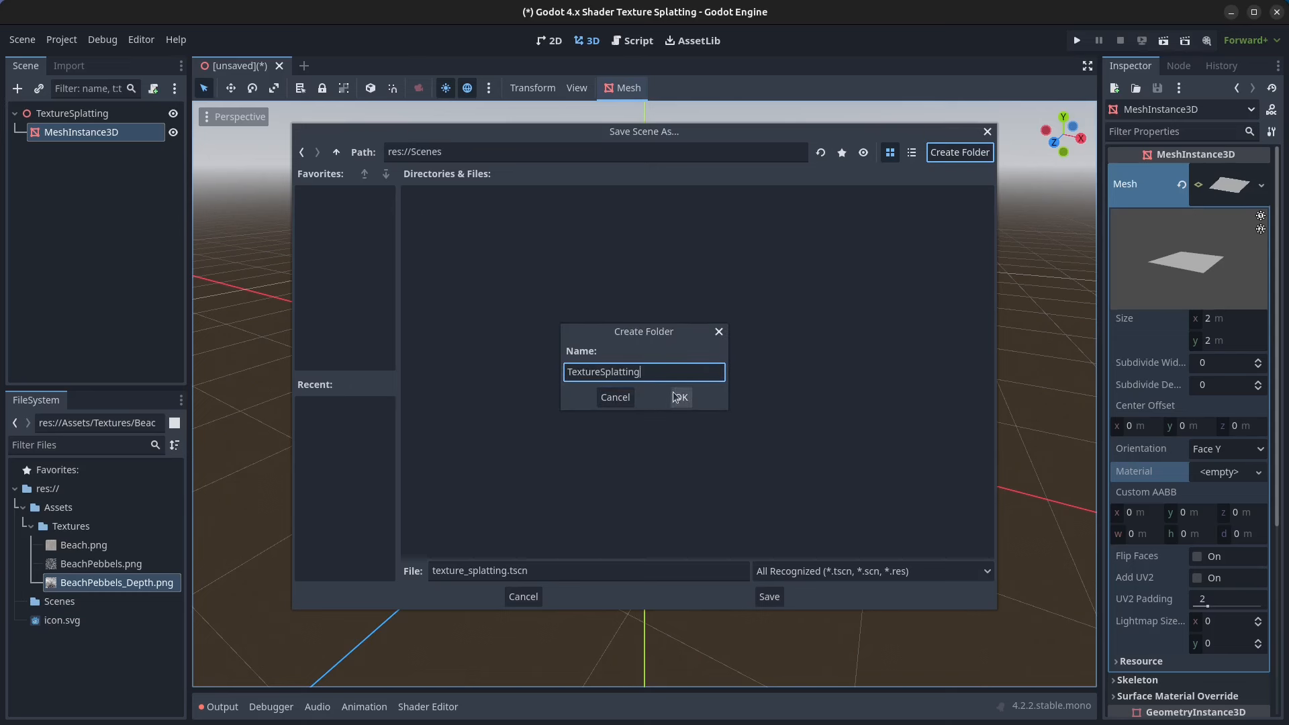
pyautogui.click(679, 397)
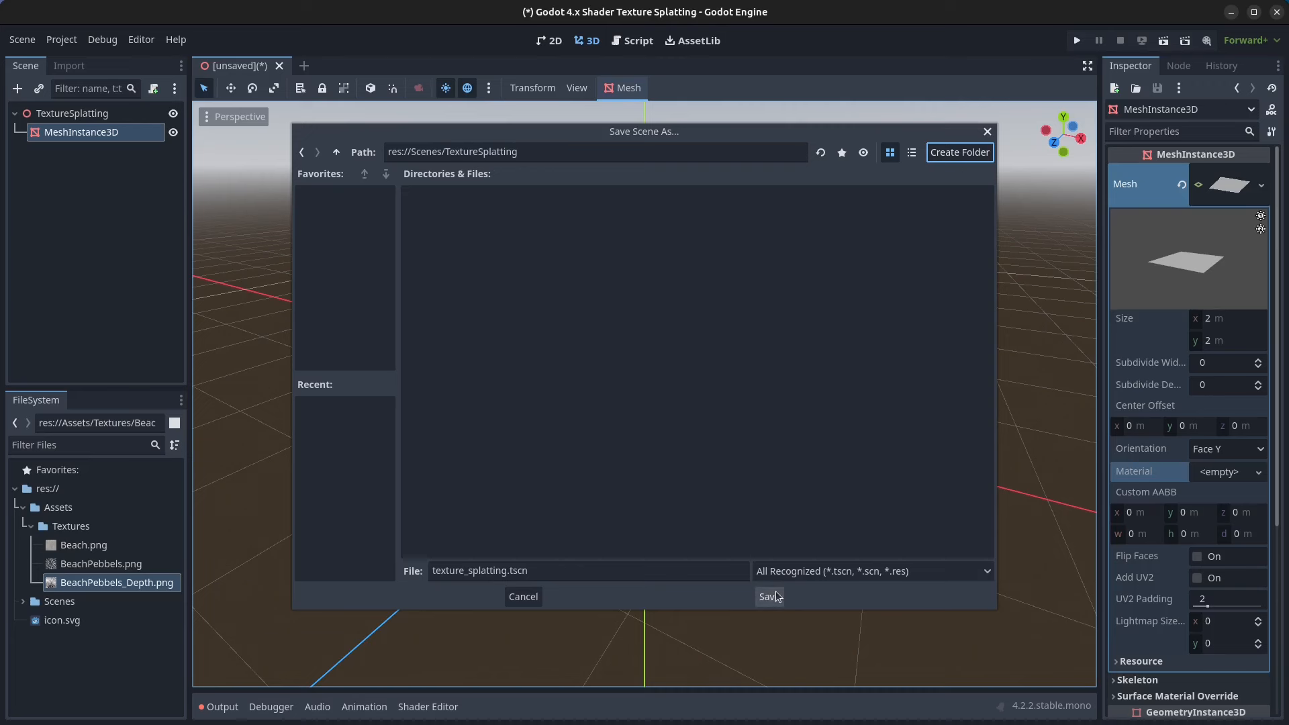
pyautogui.click(769, 596)
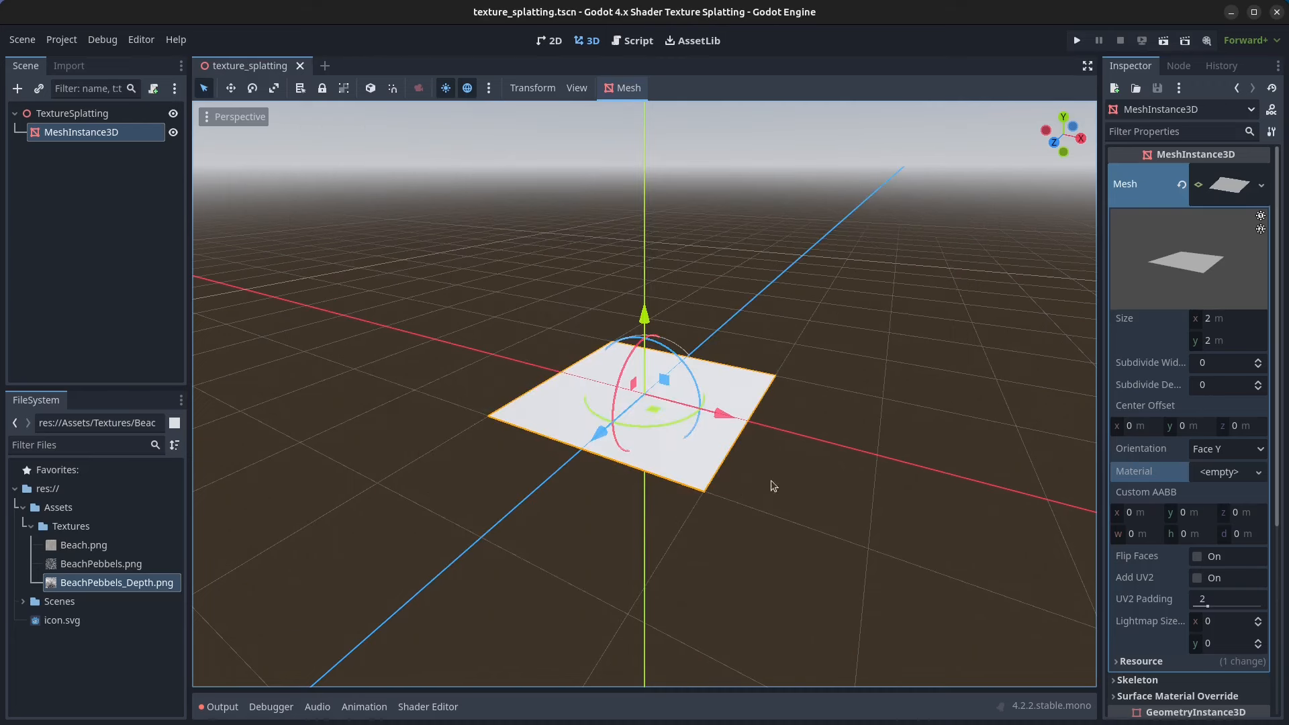
# - Give the plane a new ShaderMaterial and place its new shader in Scenes/TextureSplatting
pyautogui.click(1258, 472)
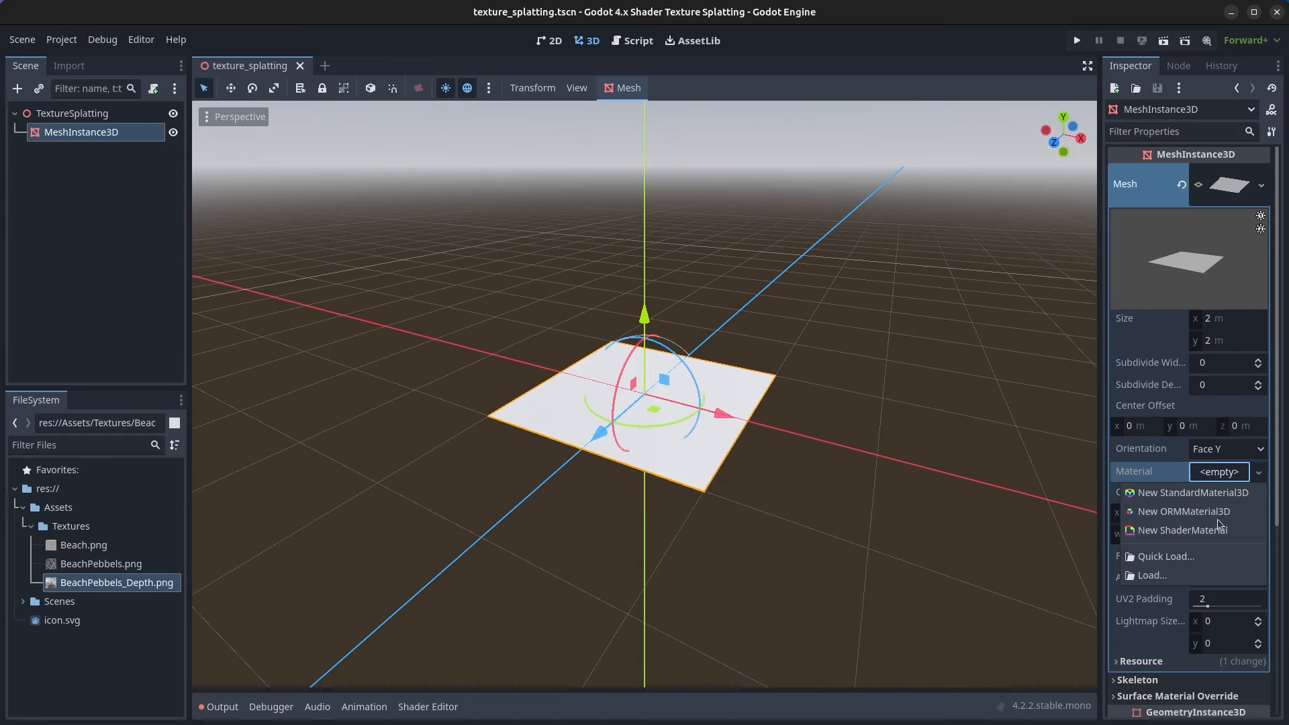
pyautogui.click(1191, 492)
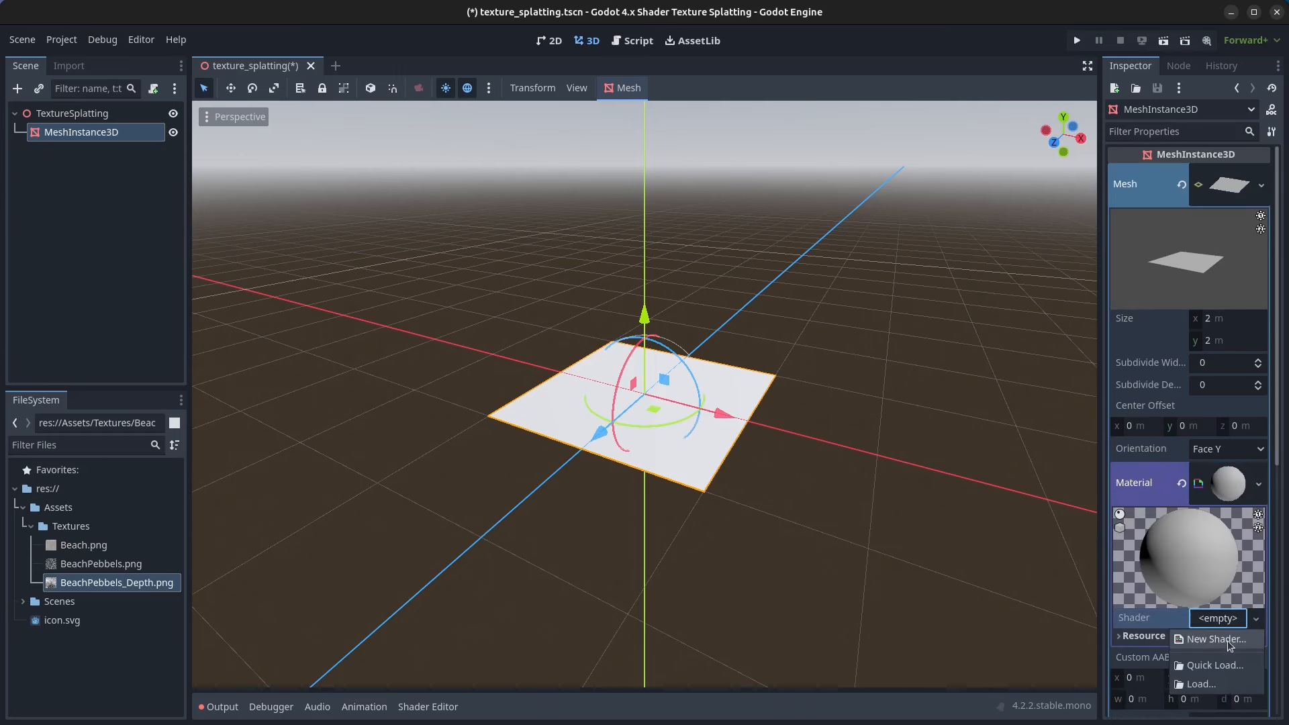
pyautogui.click(1217, 639)
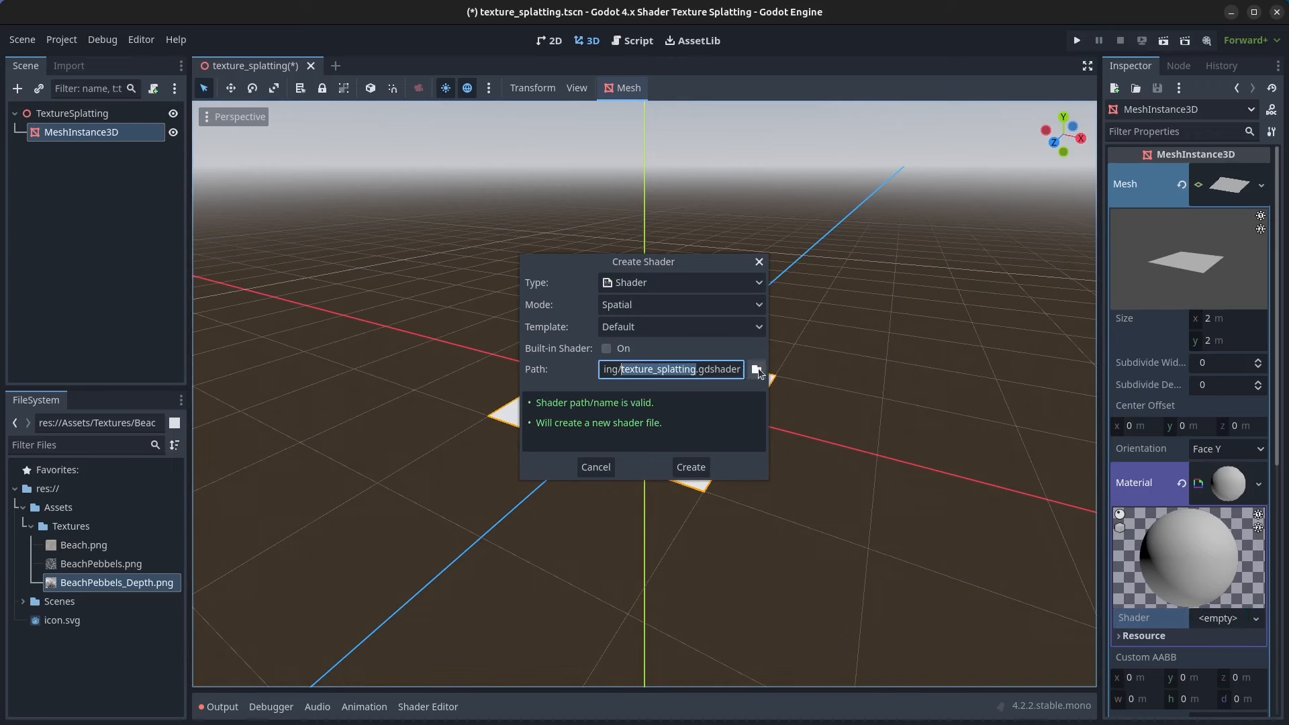
pyautogui.click(757, 369)
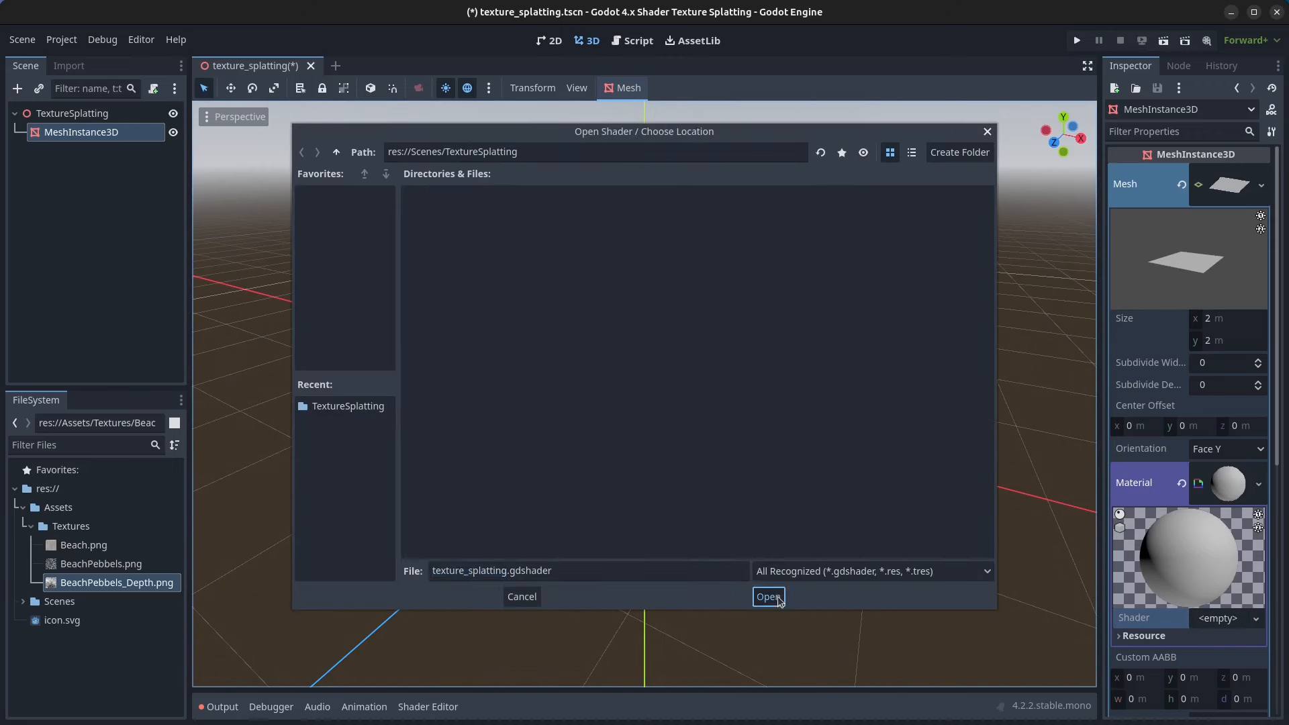
pyautogui.click(768, 596)
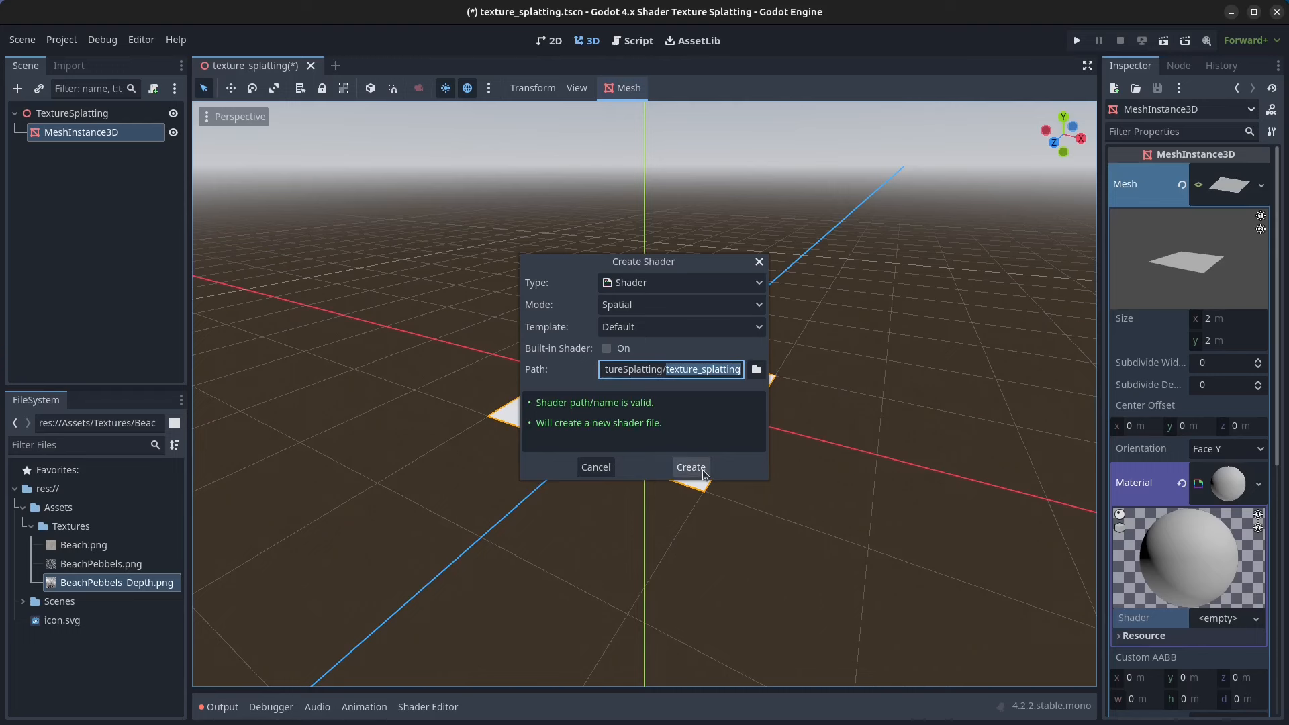
# - Create texture_splatting.gdshader and trim it to the four uniforms and an empty fragment()
pyautogui.click(690, 468)
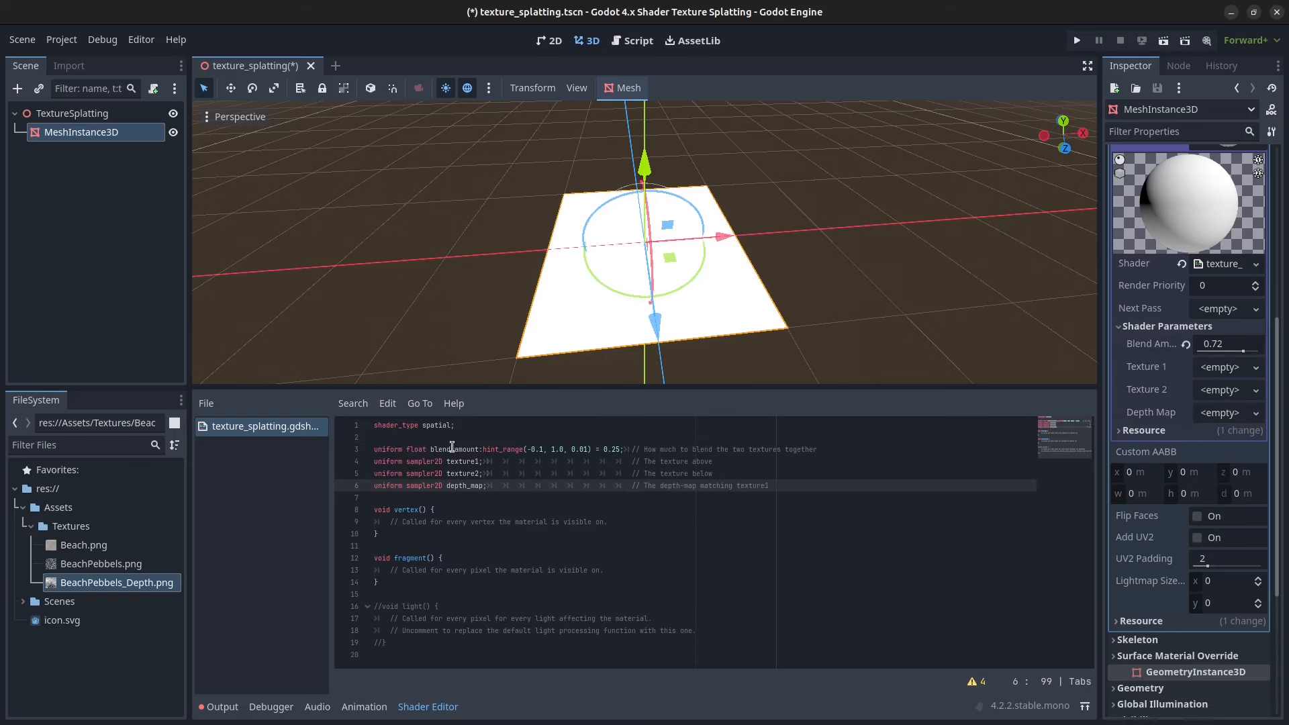
pyautogui.doubleClick(454, 449)
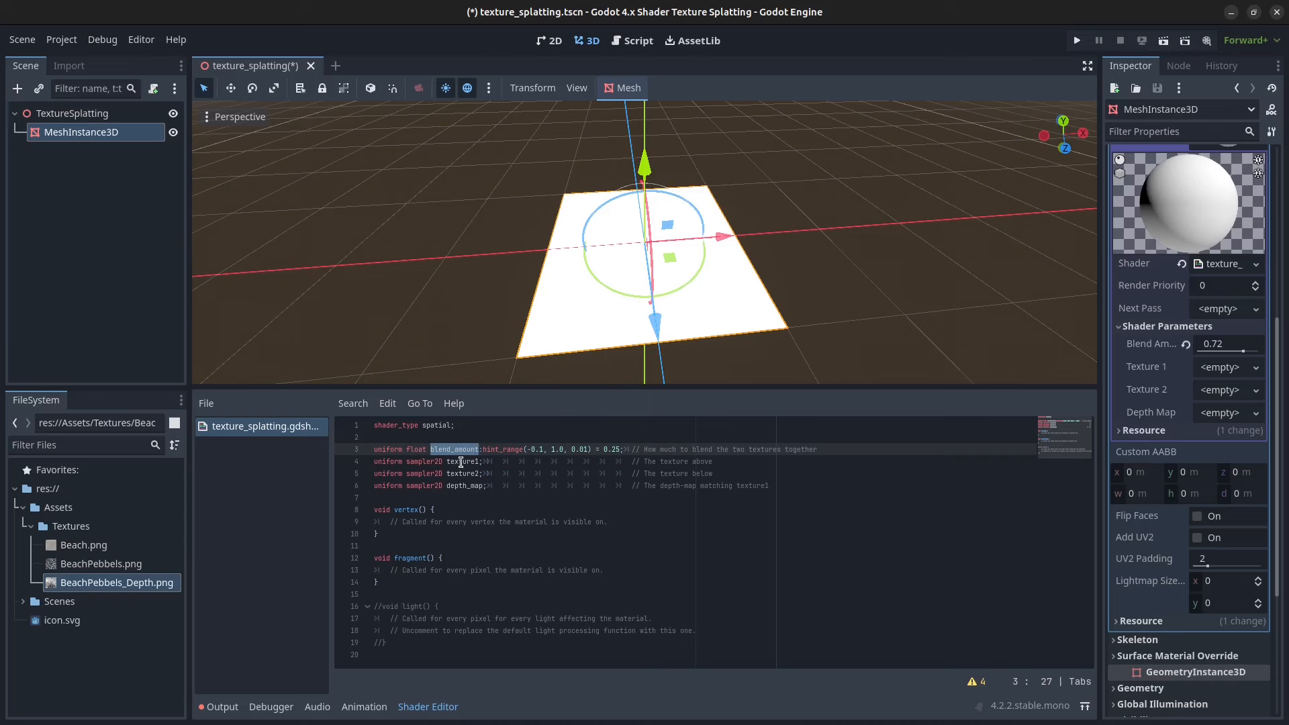
pyautogui.click(464, 473)
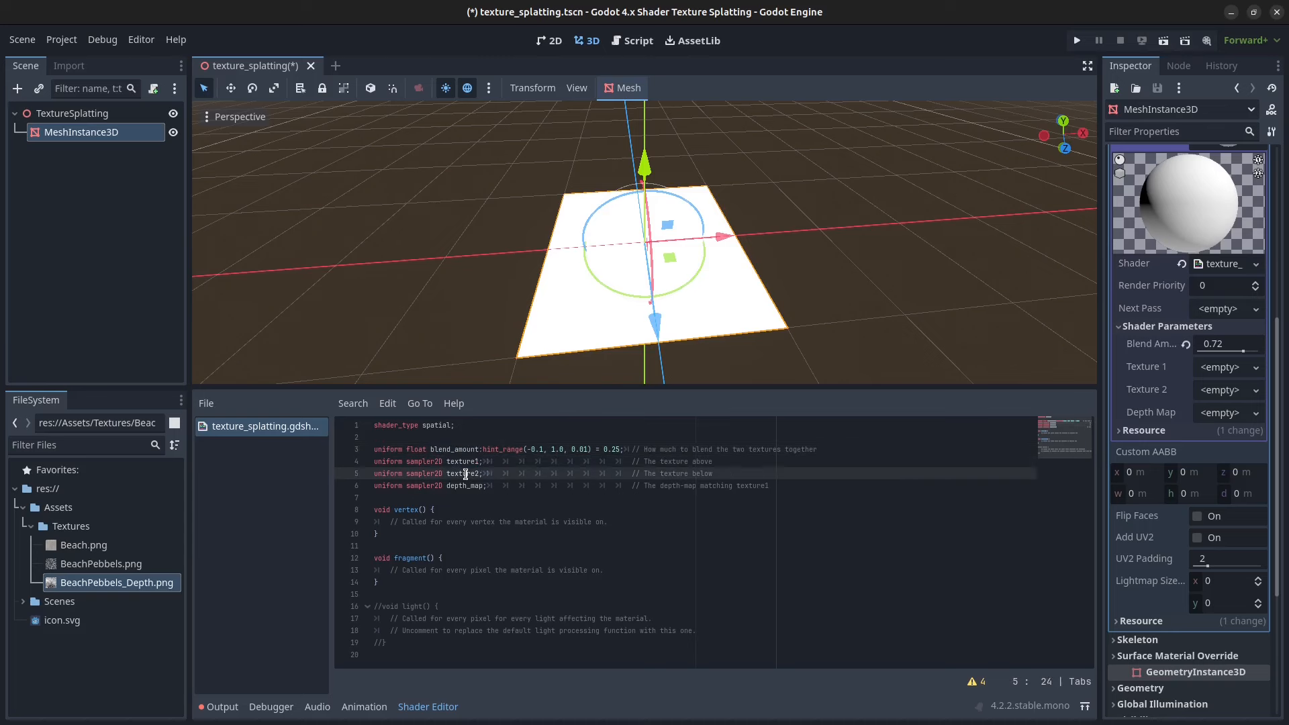
pyautogui.doubleClick(465, 486)
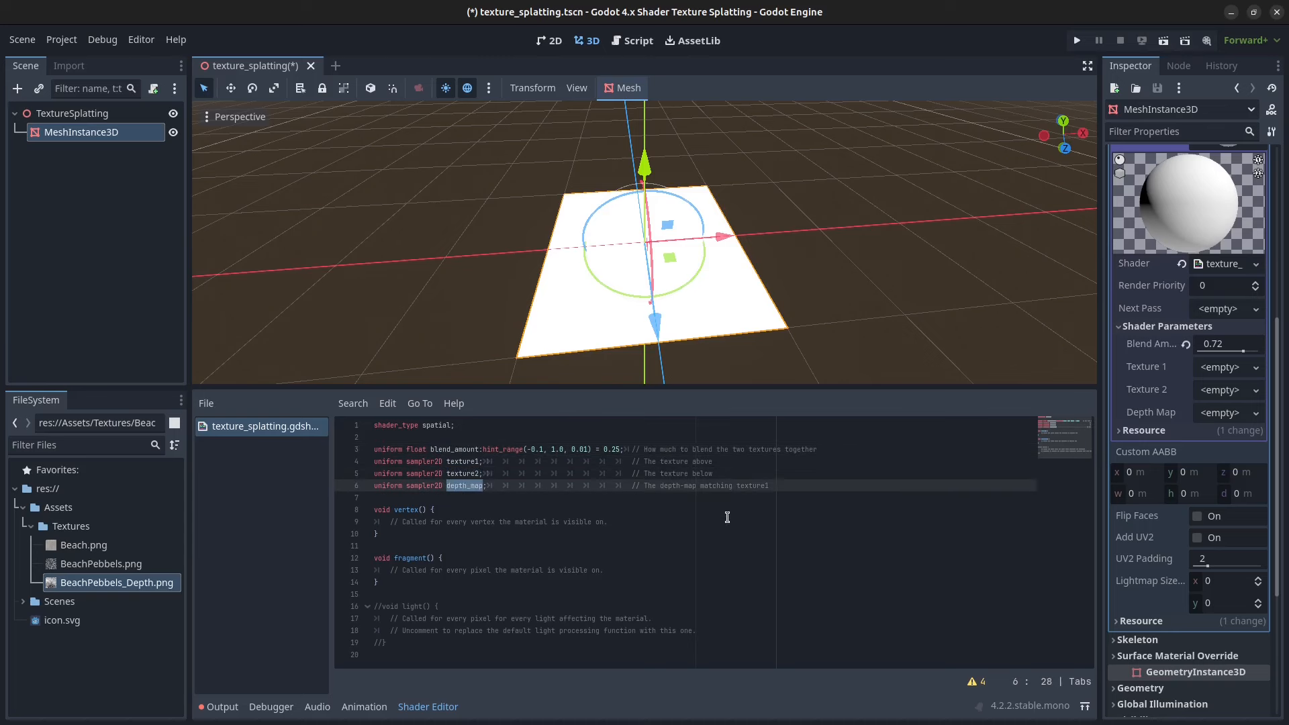
pyautogui.click(462, 462)
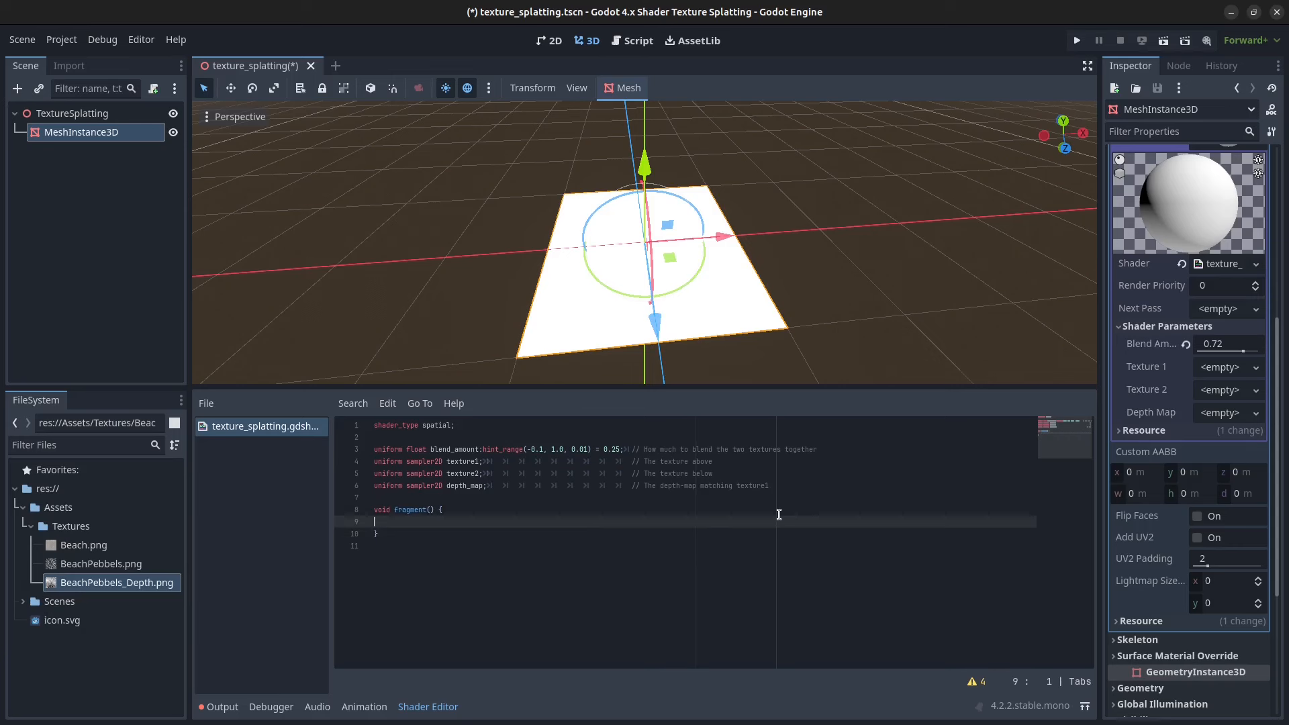
# - Write fragment code sampling depth and both textures, clamping blend, mixing into ALBEDO, then save
pyautogui.write('float depth = texture(depth_map, UV).r;  // Get the depth of the pixel from the depth map')
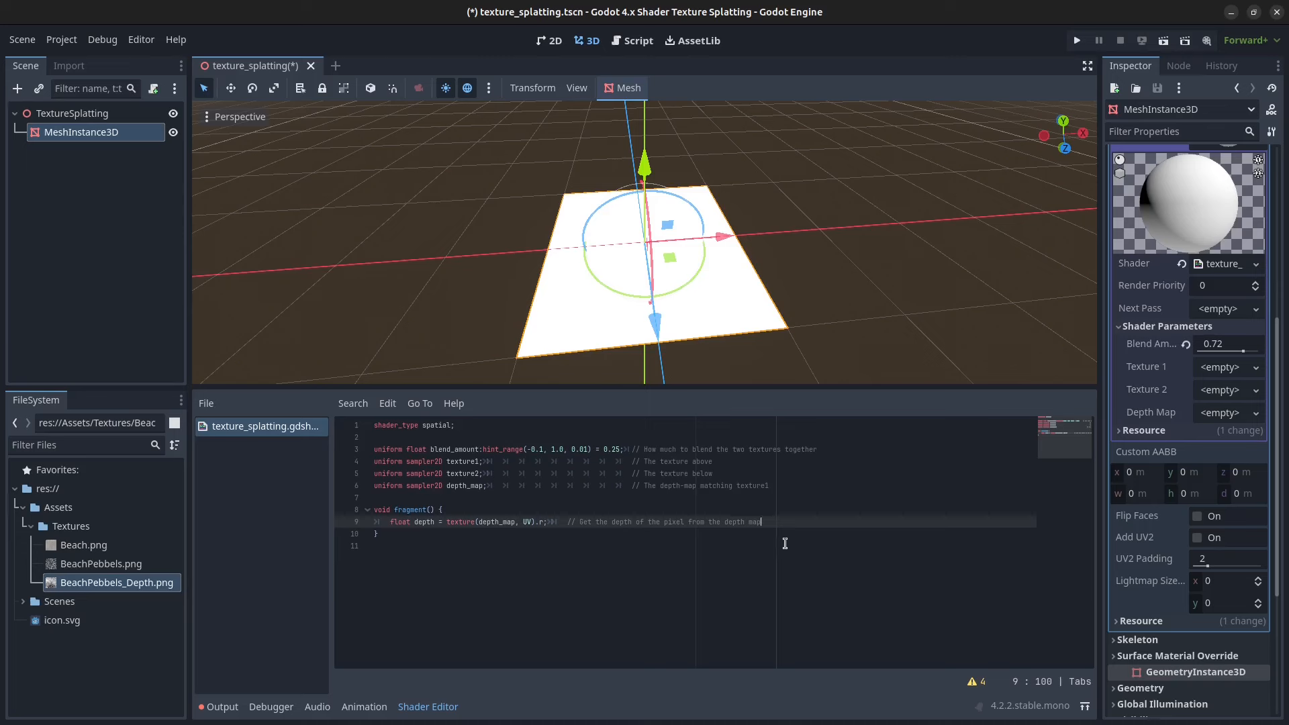
pyautogui.doubleClick(495, 521)
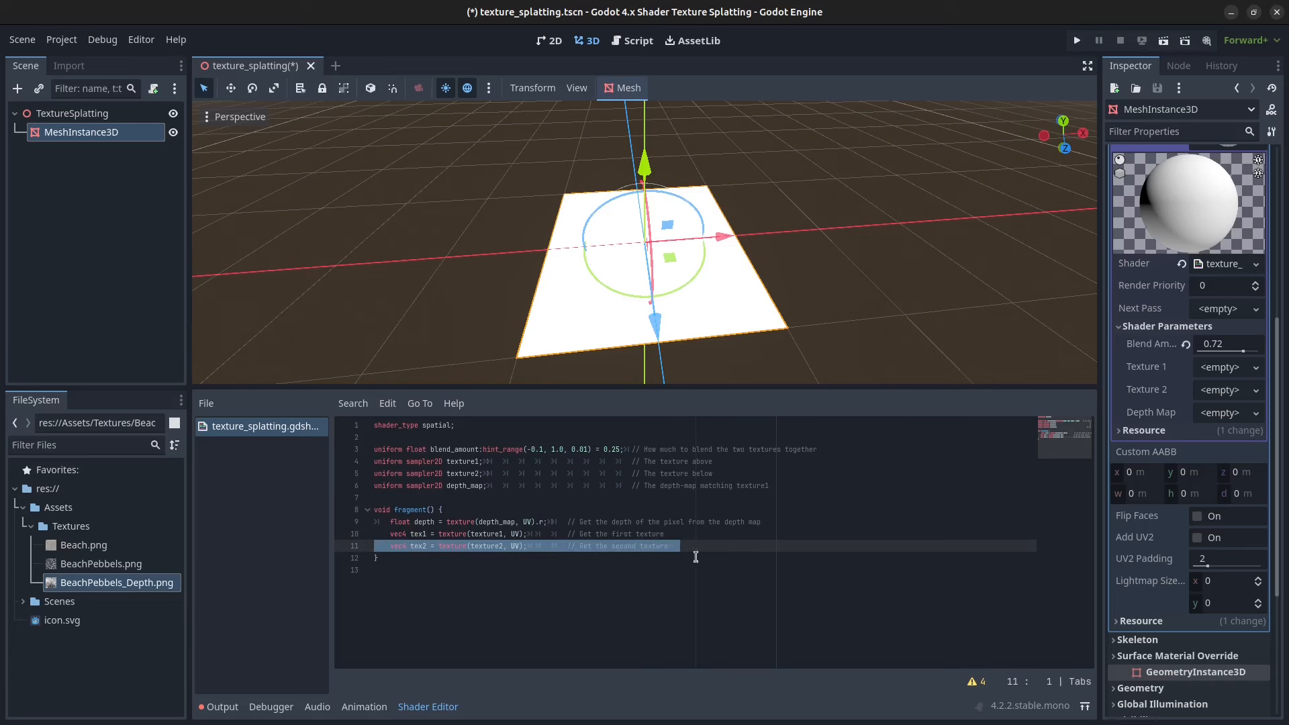
pyautogui.write('float blend = clamp((depth - blend_amount) * 10.0, 0.0, 1.0); // Blend pixel based on depth map')
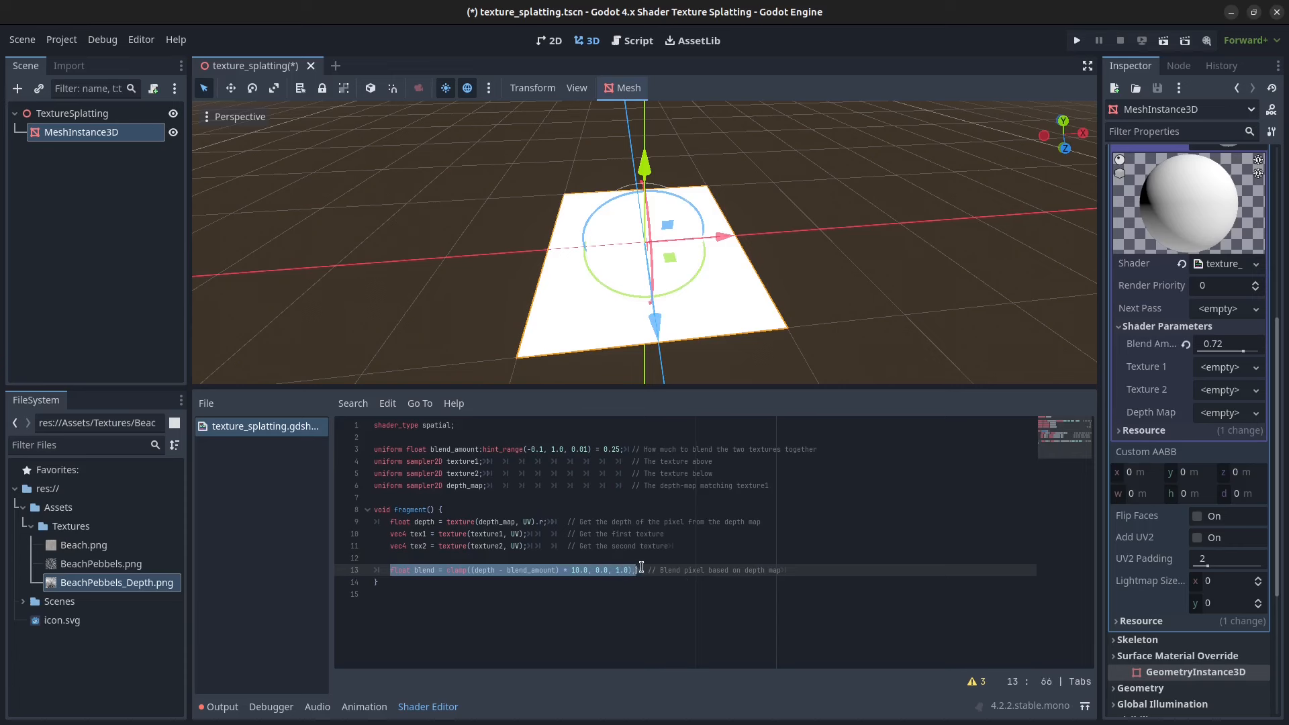
pyautogui.doubleClick(484, 570)
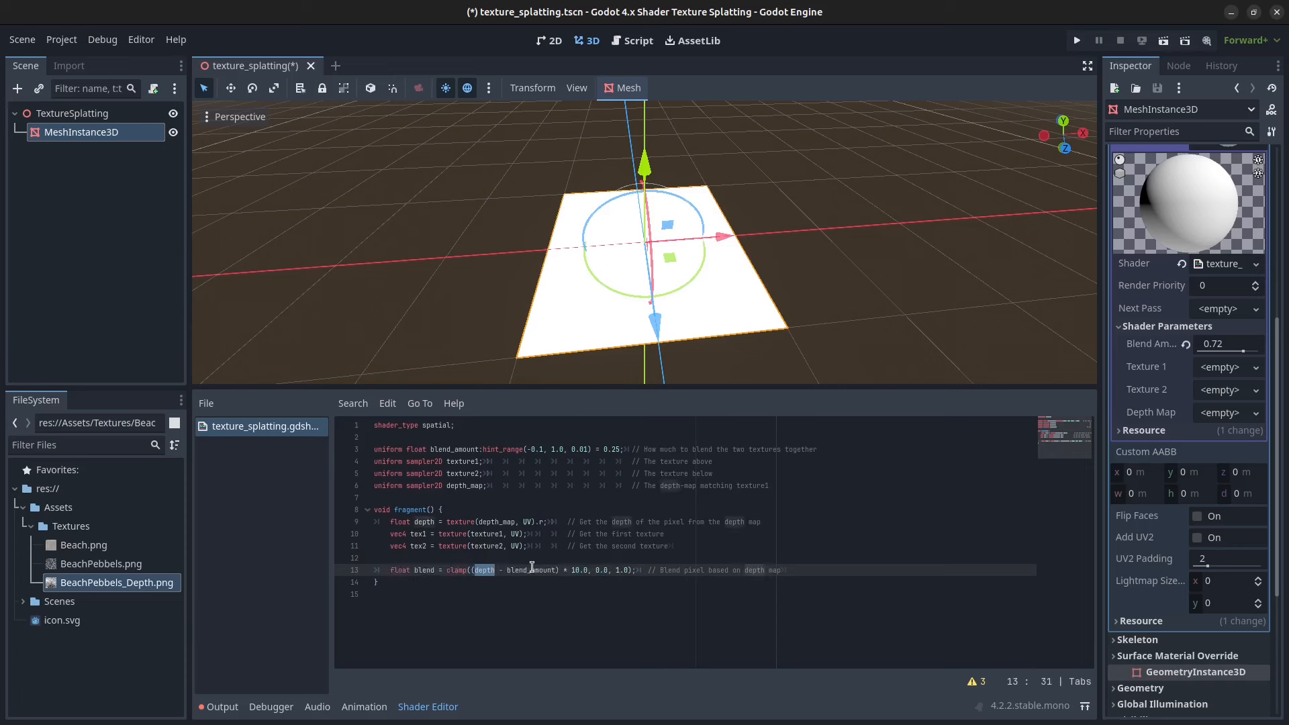
pyautogui.doubleClick(576, 571)
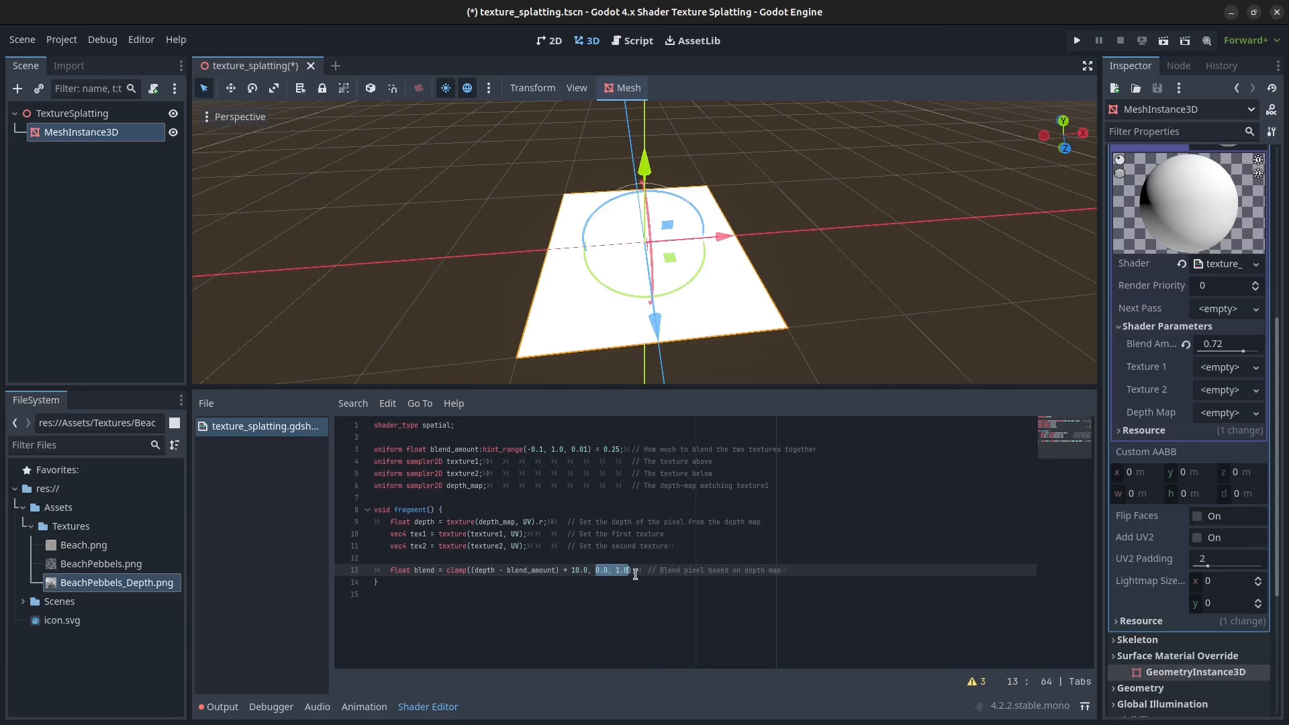
pyautogui.write('vec4 blended_color = mix(tex2, tex1, blend);    // Blend the two textures with the blended pixel')
pyautogui.write('ALBEDO = blended_color.rgb;    // Set the albedo')
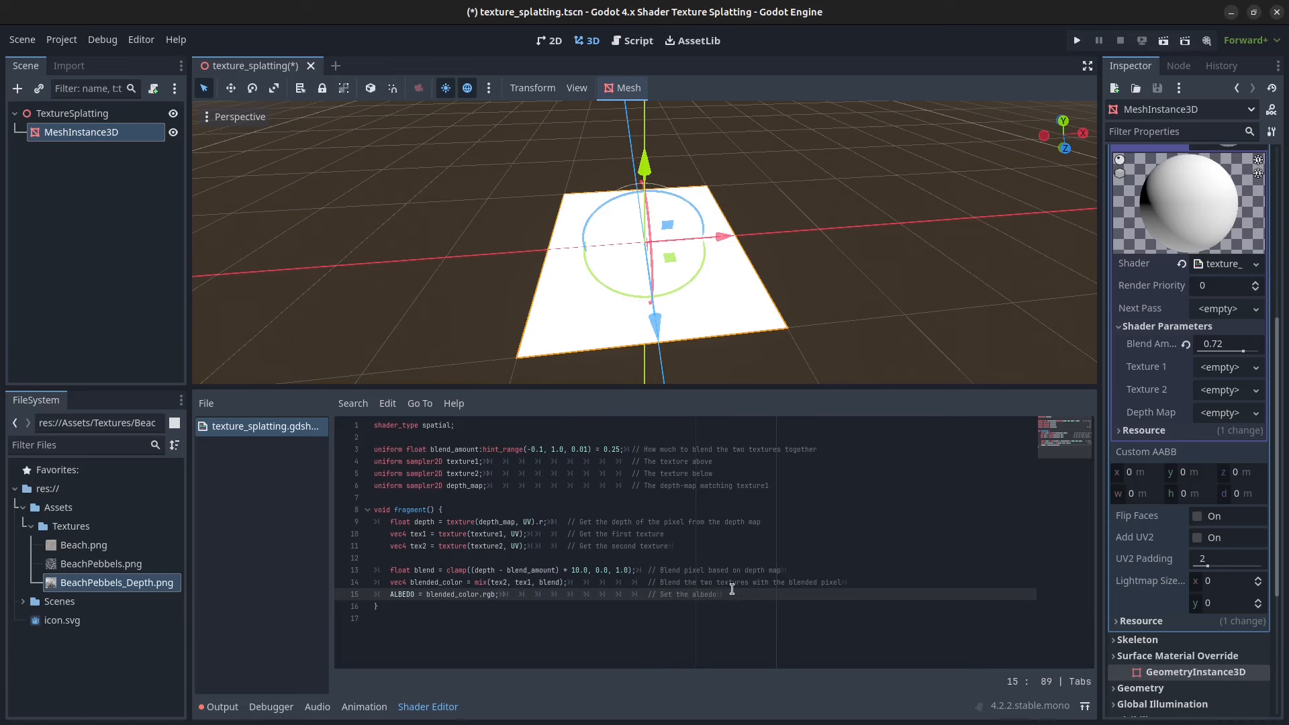
pyautogui.press('ctrl+s')
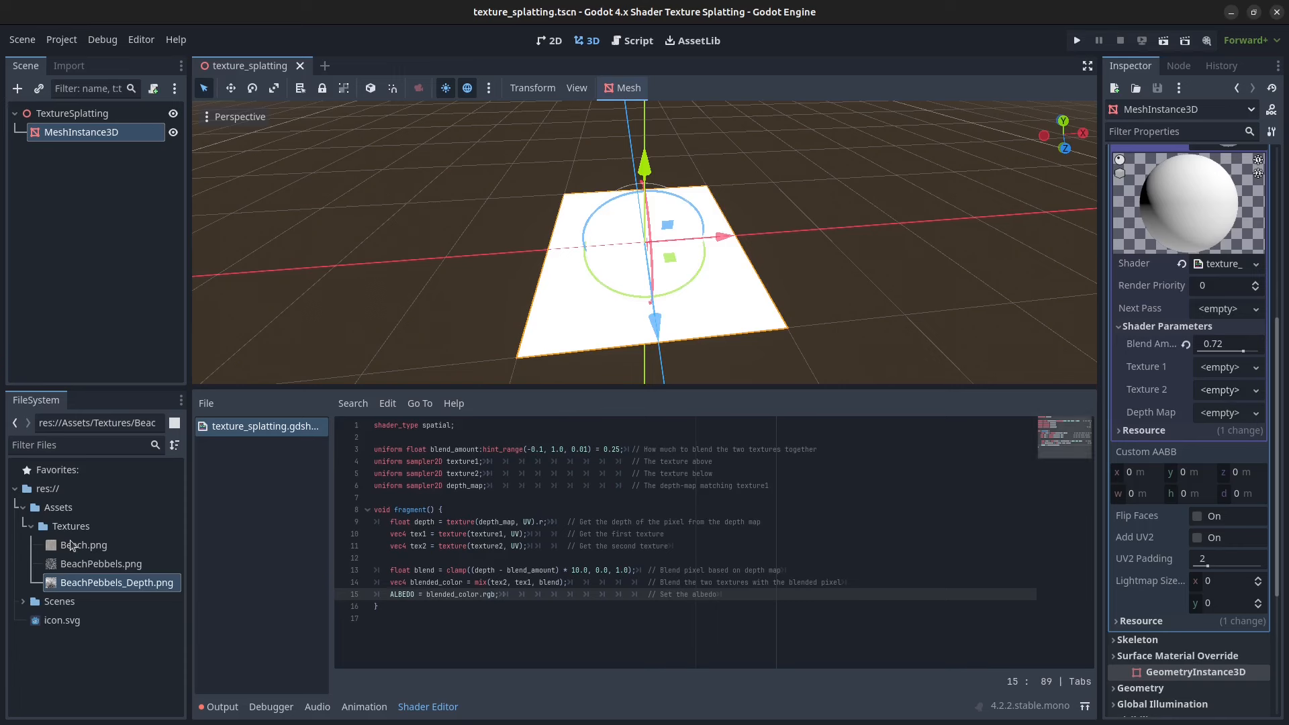
# - Assign Beach.png to Texture 2 and BeachPebbels.png to Texture 1, then pick the depth map image
pyautogui.click(82, 545)
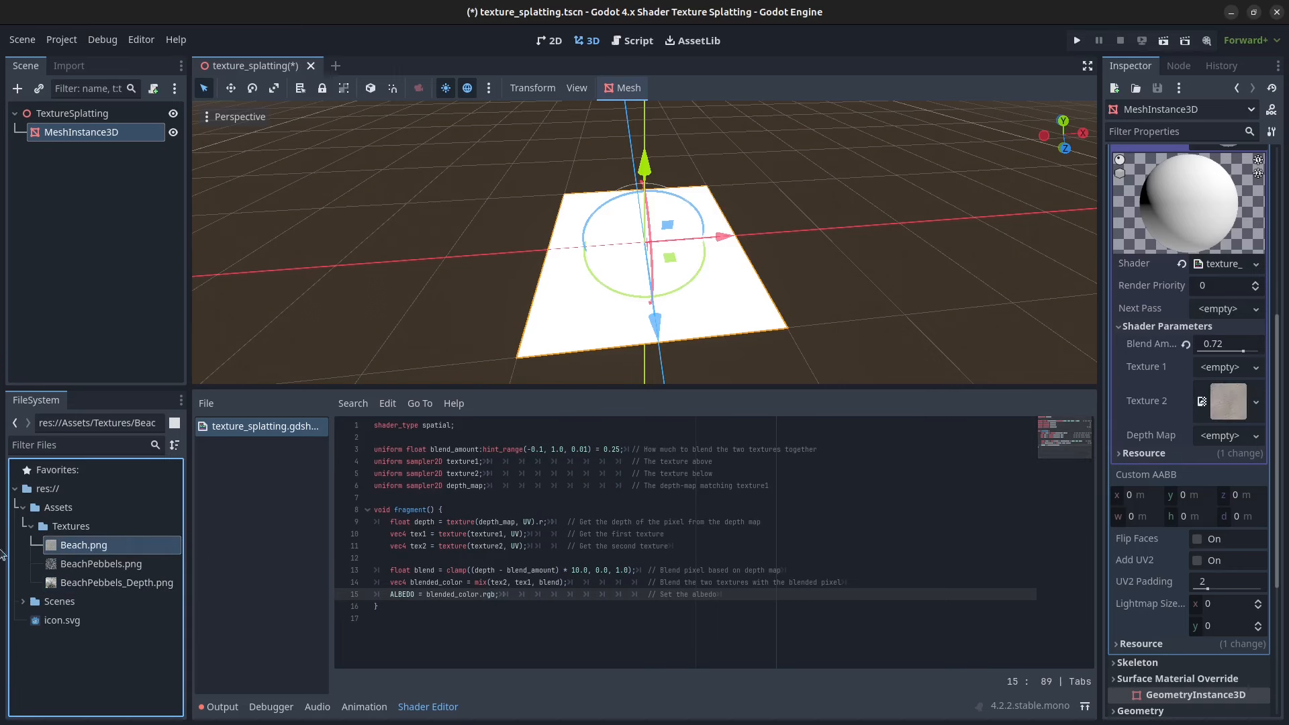
pyautogui.click(100, 563)
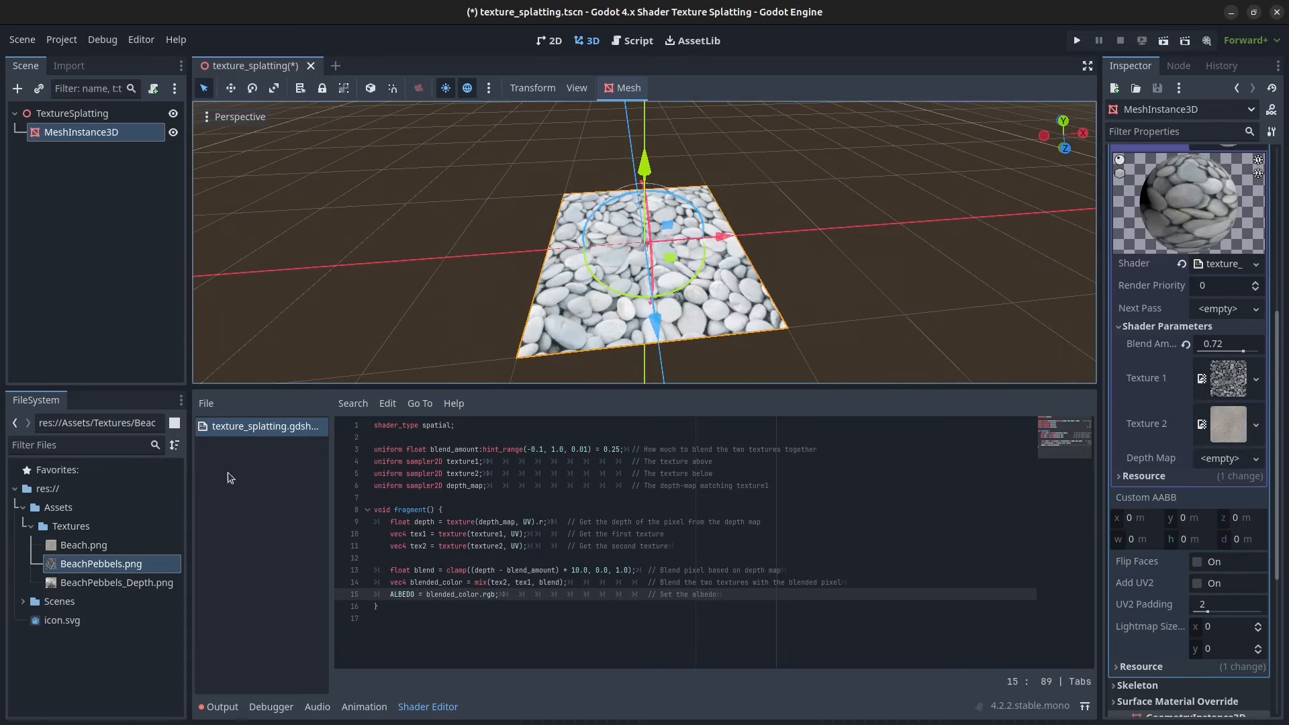
pyautogui.click(117, 582)
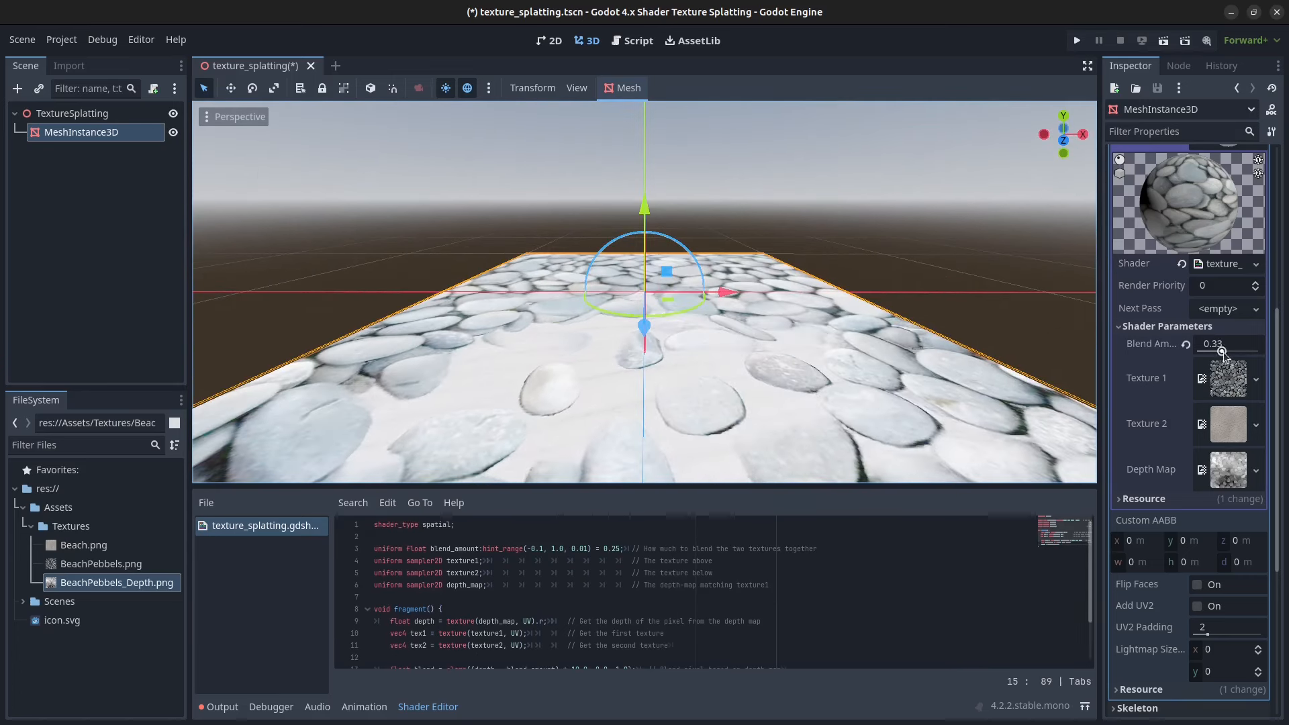
# - Sweep Blend Amount back and forth to watch sand cover more or fewer pebbles
pyautogui.moveTo(1223, 351); pyautogui.dragTo(1227, 352)
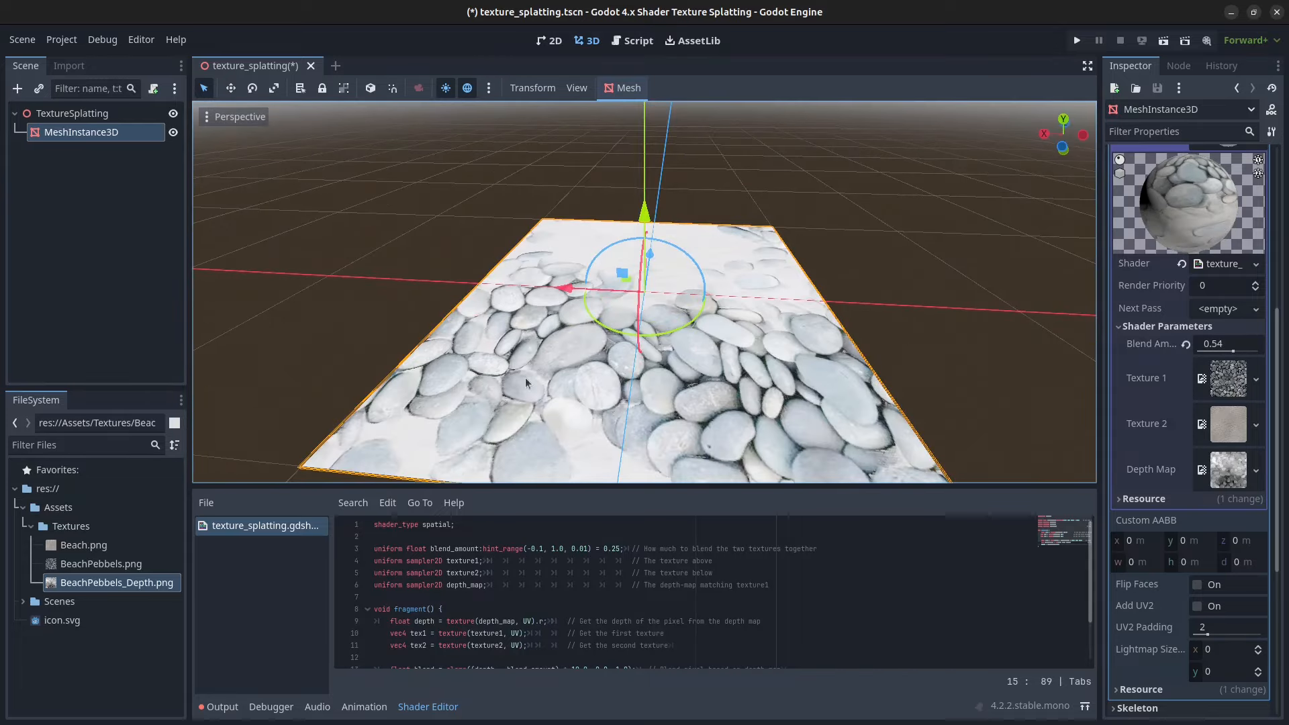
pyautogui.moveTo(488, 333)
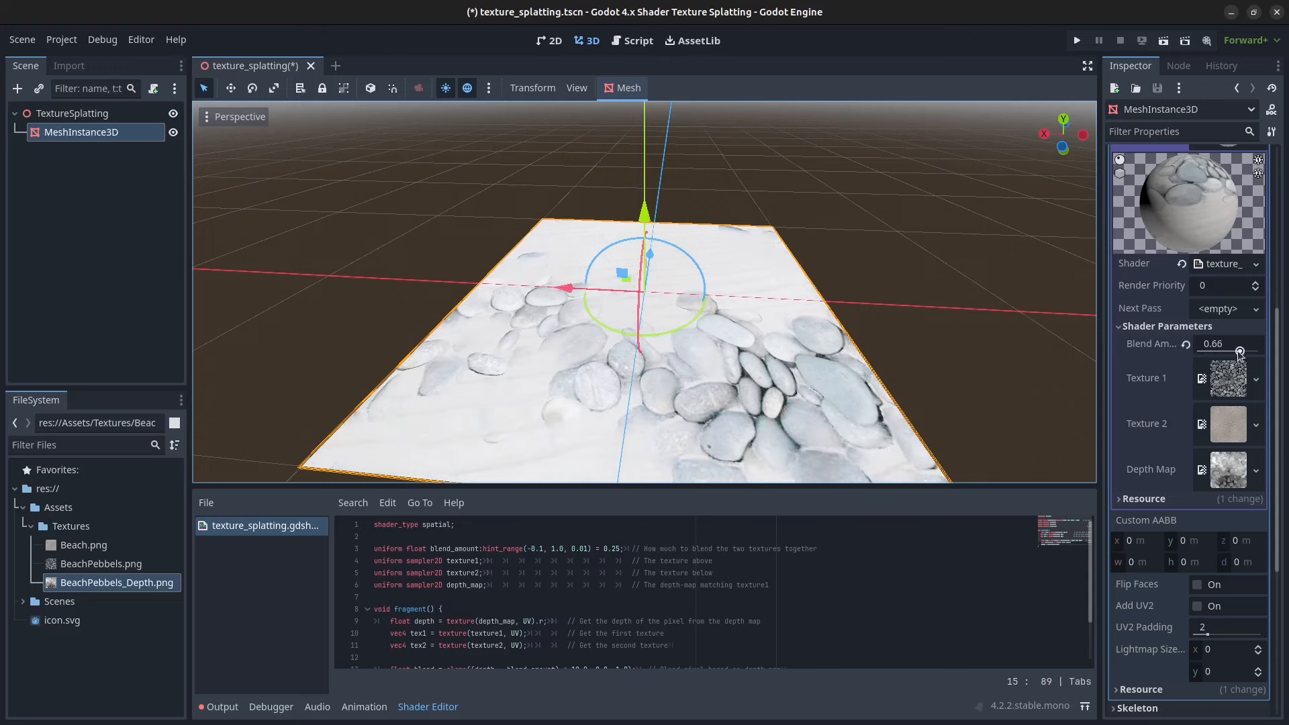
pyautogui.moveTo(1238, 352); pyautogui.dragTo(1242, 351)
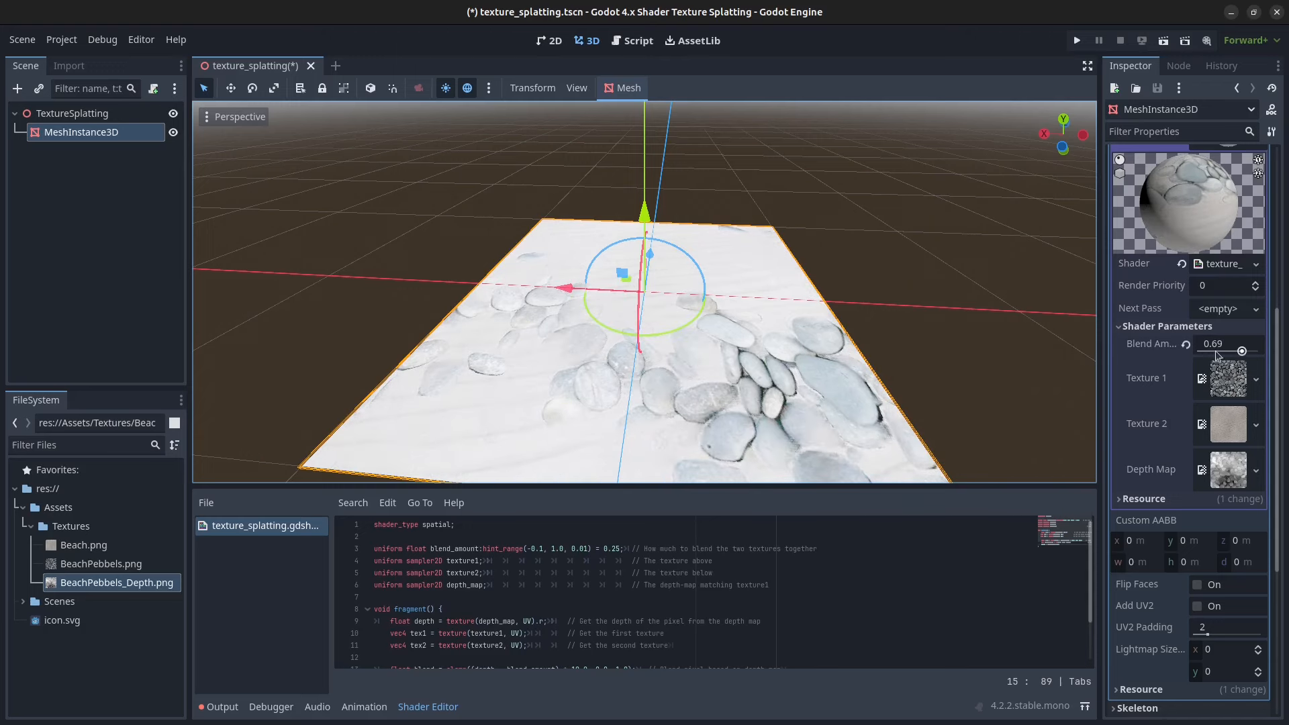
pyautogui.moveTo(1241, 352); pyautogui.dragTo(1220, 352)
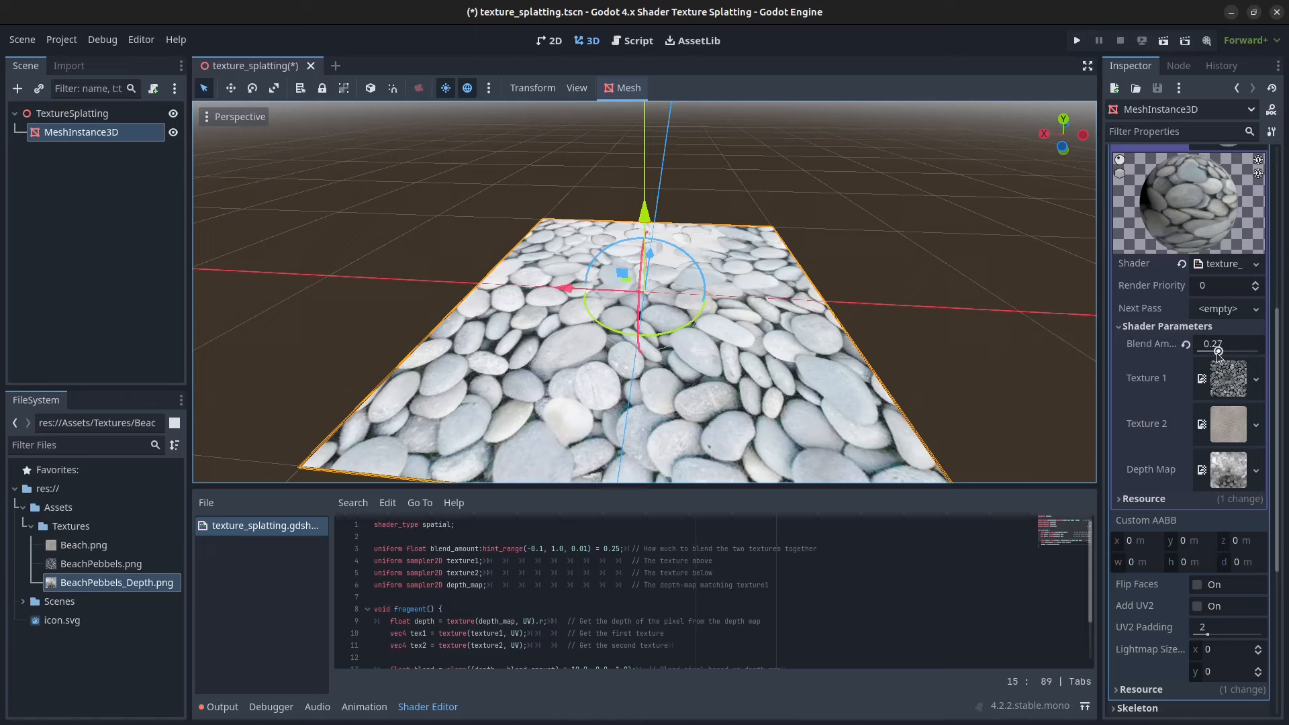
pyautogui.moveTo(1225, 344); pyautogui.dragTo(1242, 344)
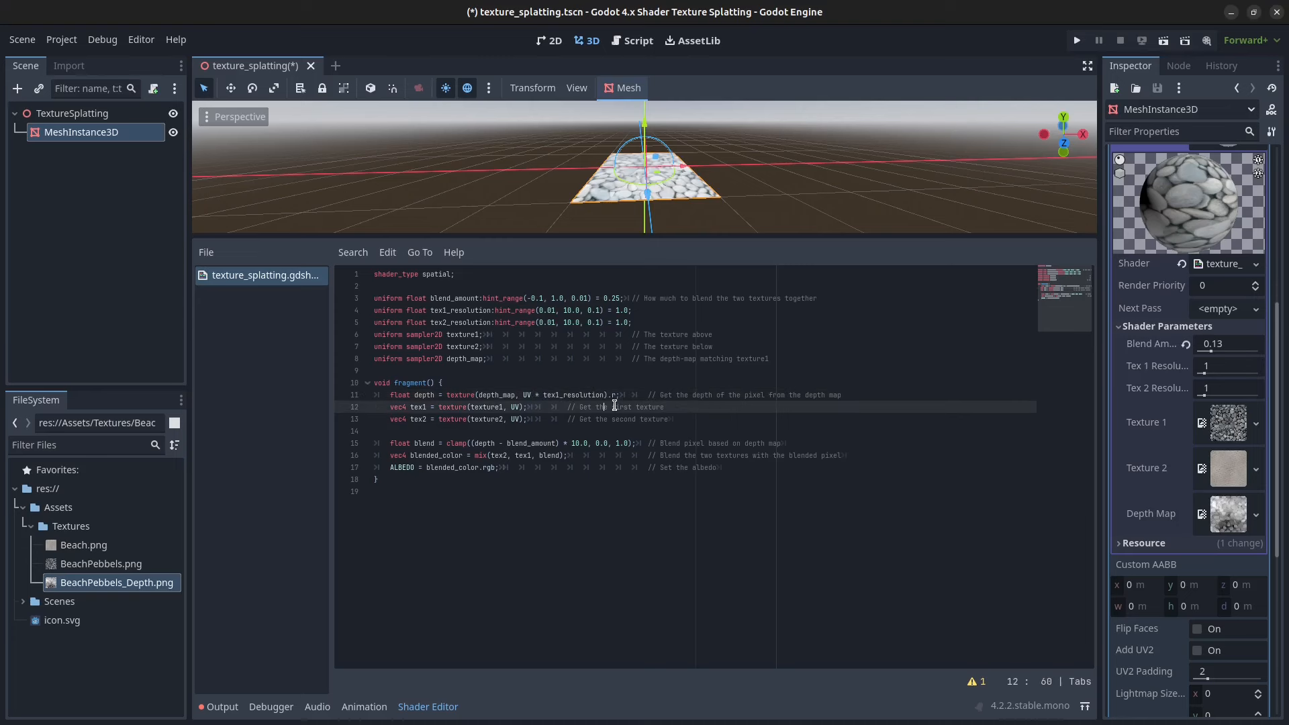
# - Multiply UV by tex1_resolution in the first texture sampling call, then move to the second
pyautogui.write('* tex1_resolution')
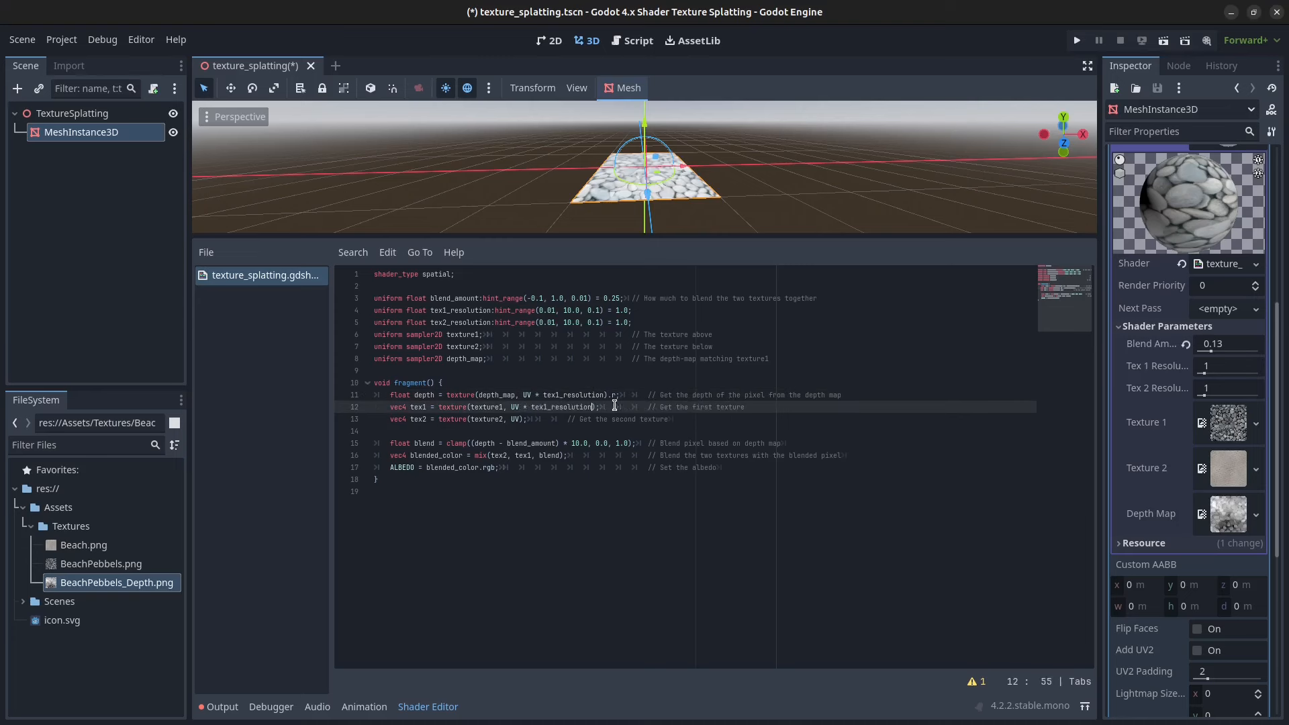
pyautogui.click(524, 419)
pyautogui.write(' * tex2_resolution')
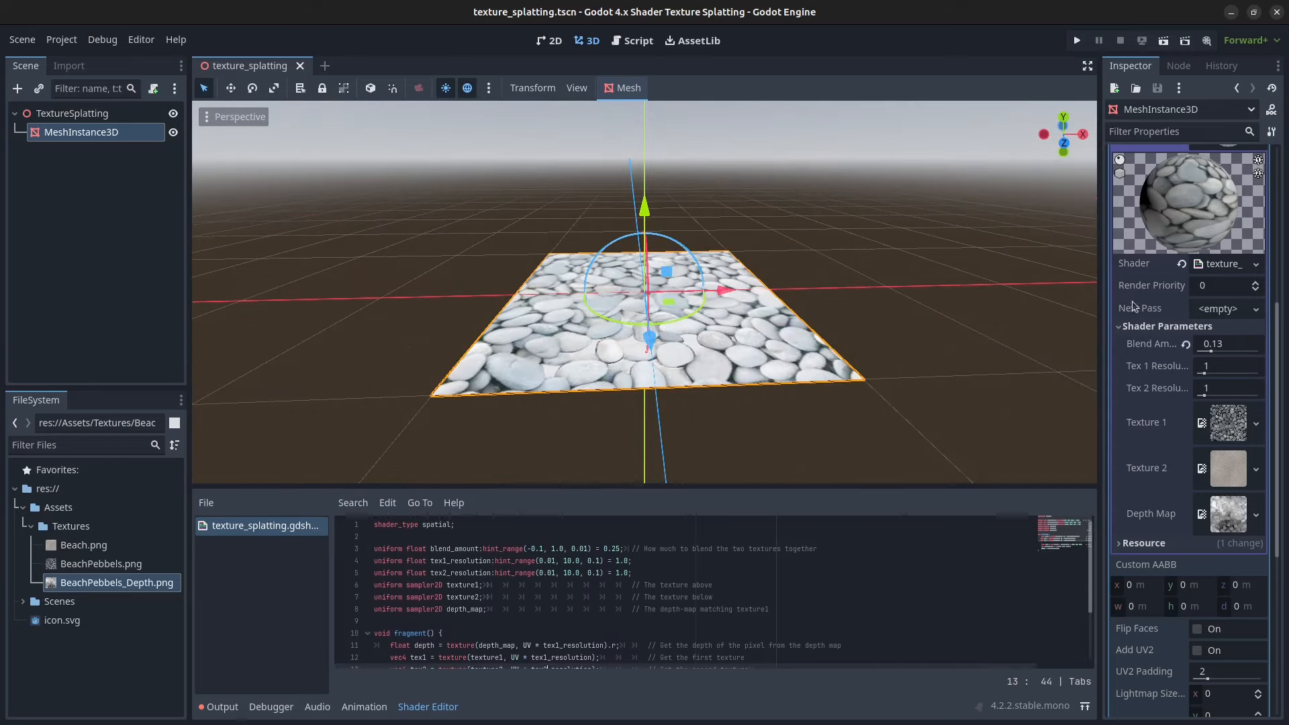
# - Set the material's Tex 1 resolution to 2, Tex 2 to 1, and blend amount to about 0.81
pyautogui.moveTo(1225, 351); pyautogui.dragTo(1240, 352)
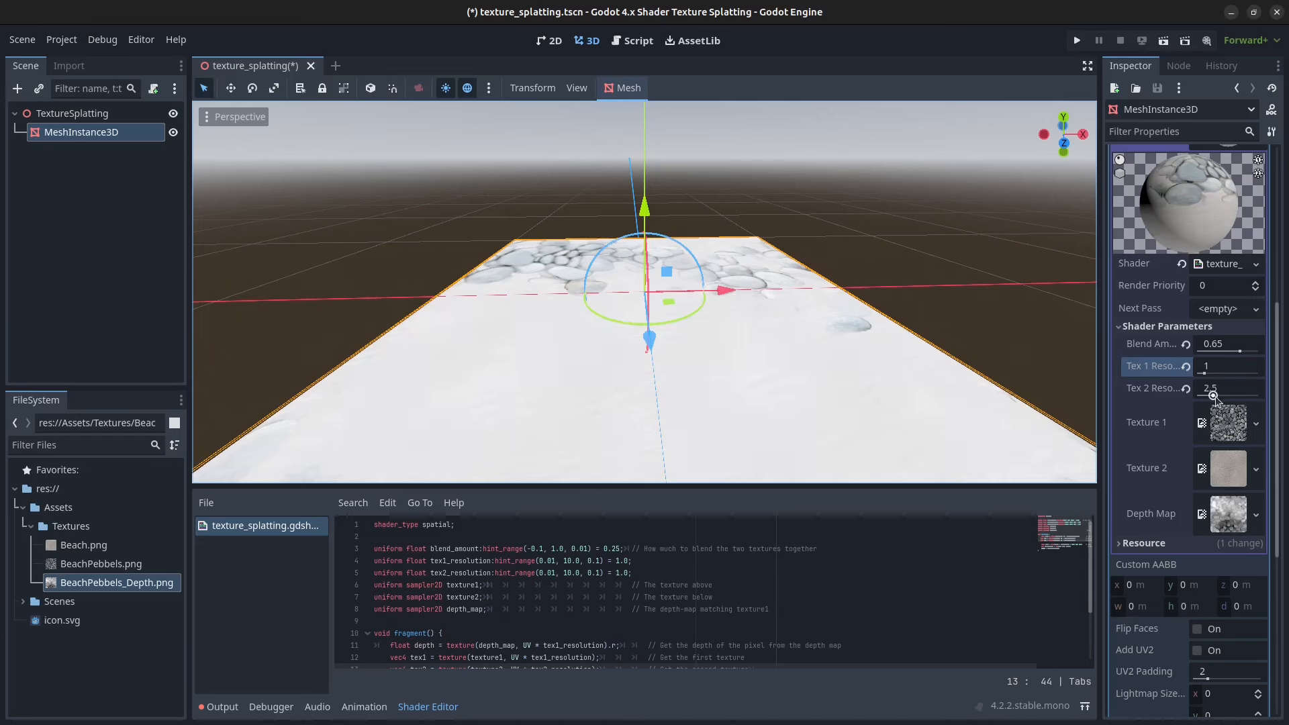
pyautogui.moveTo(1238, 395); pyautogui.dragTo(1199, 395)
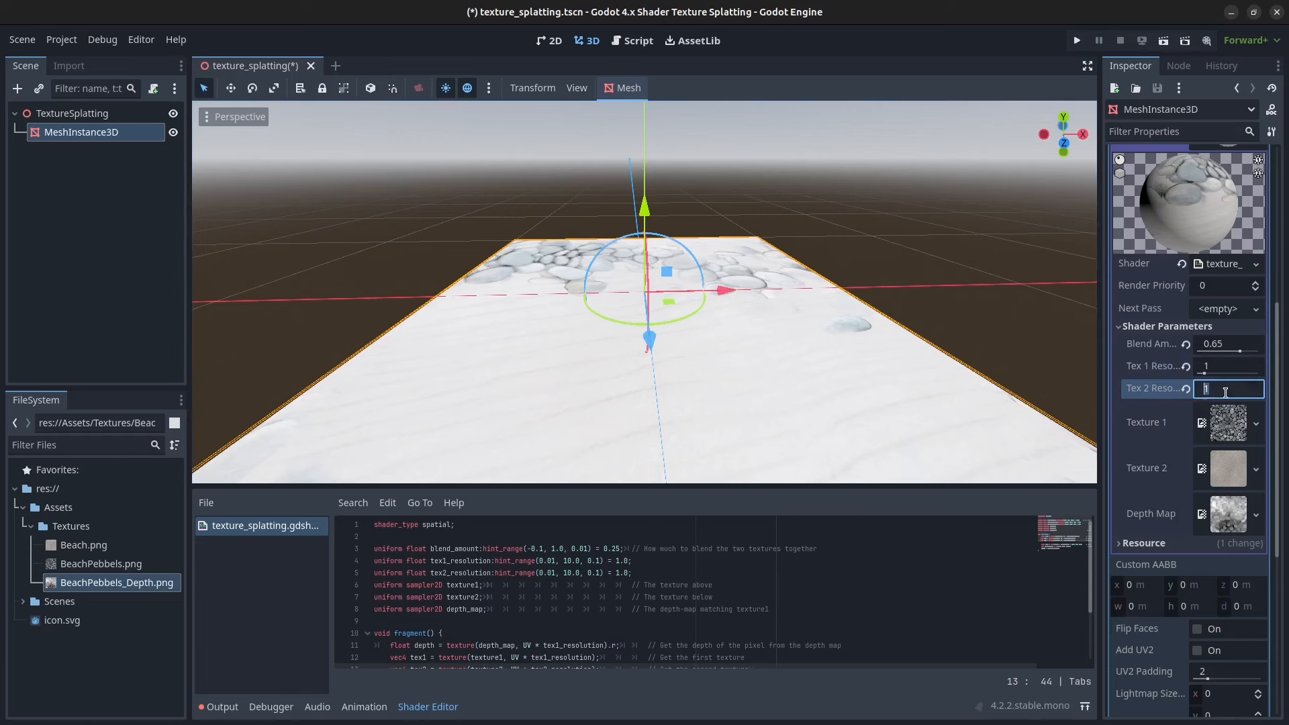
pyautogui.write('2')
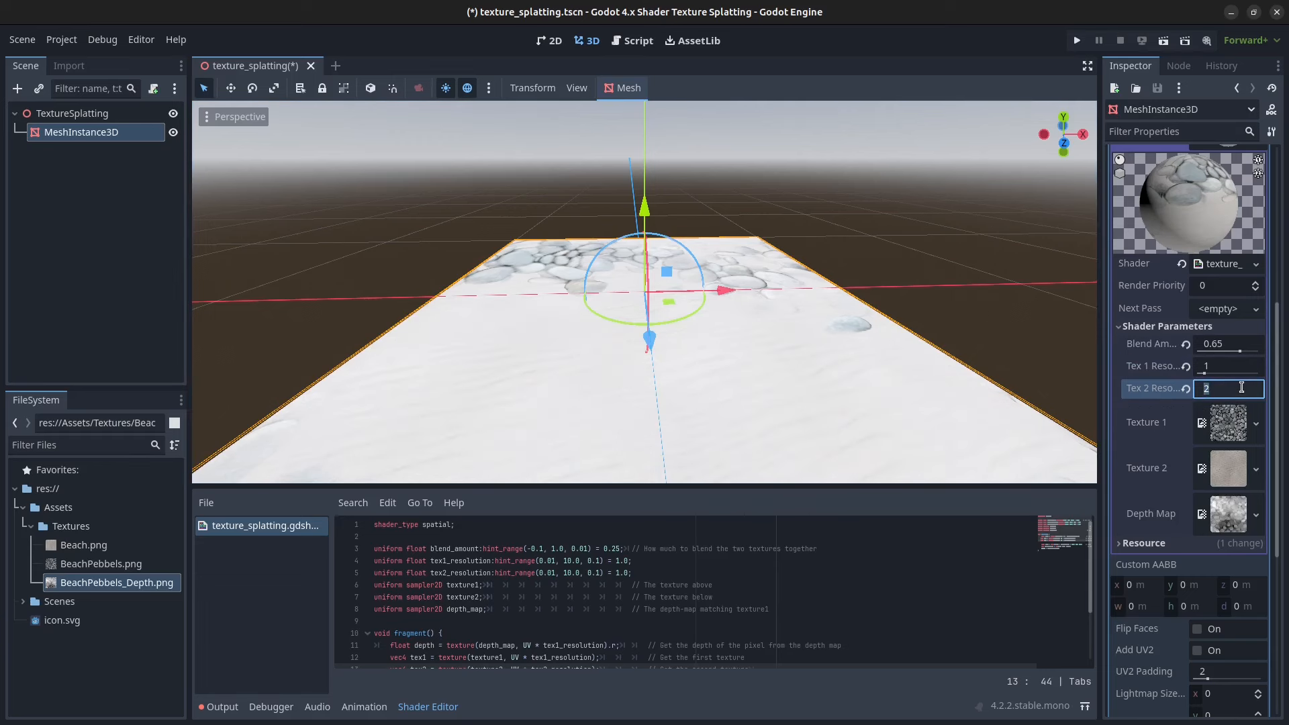
pyautogui.write('1')
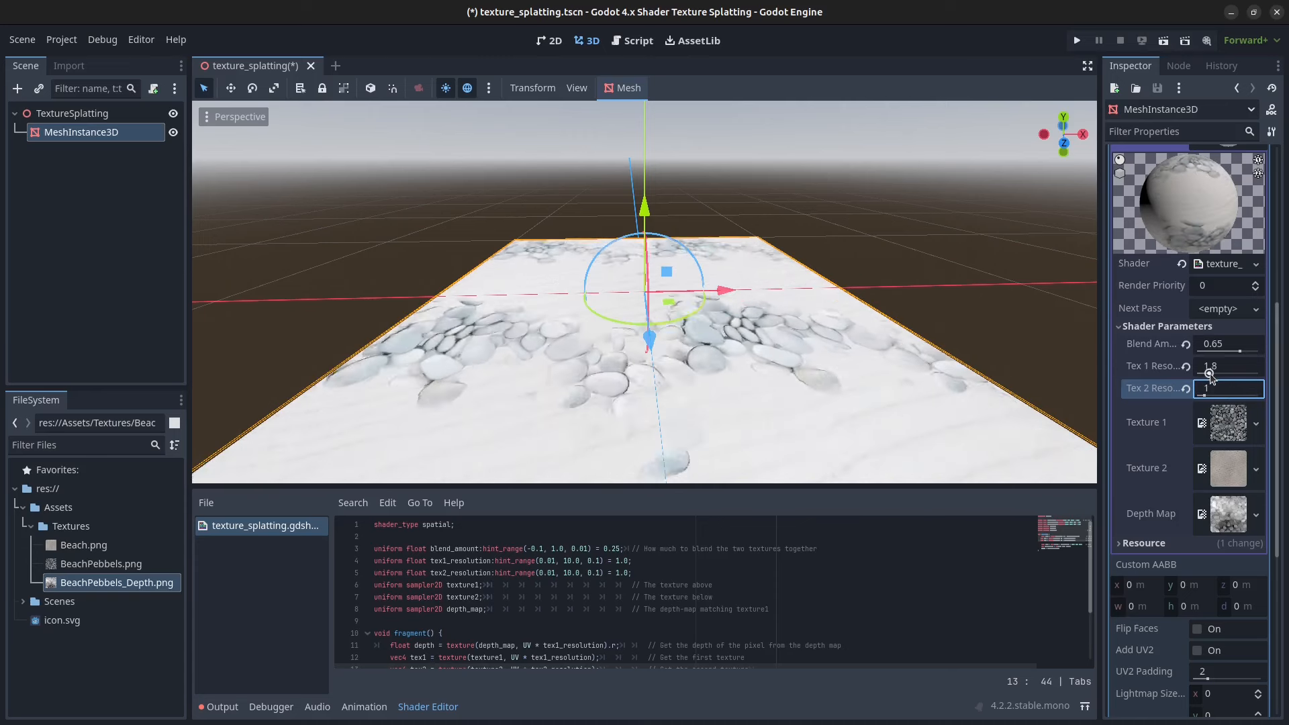
pyautogui.click(1224, 366)
pyautogui.write('2')
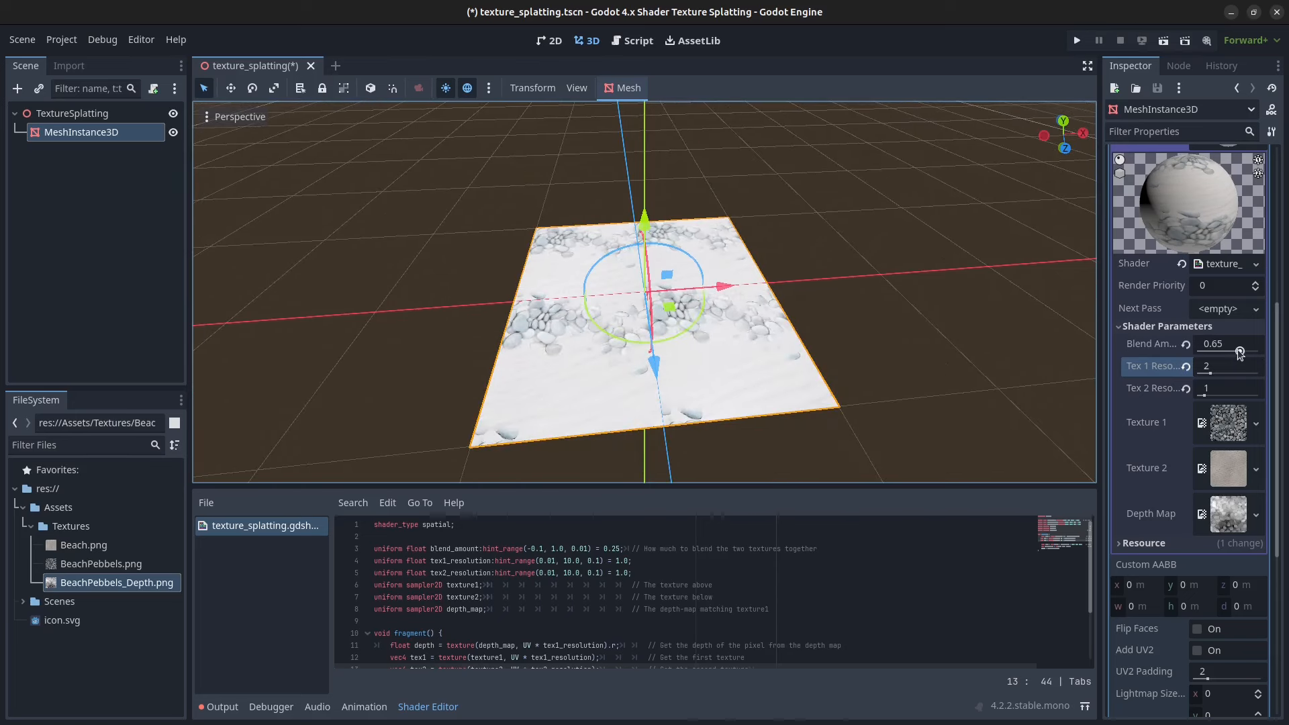
pyautogui.moveTo(1238, 354); pyautogui.dragTo(1249, 354)
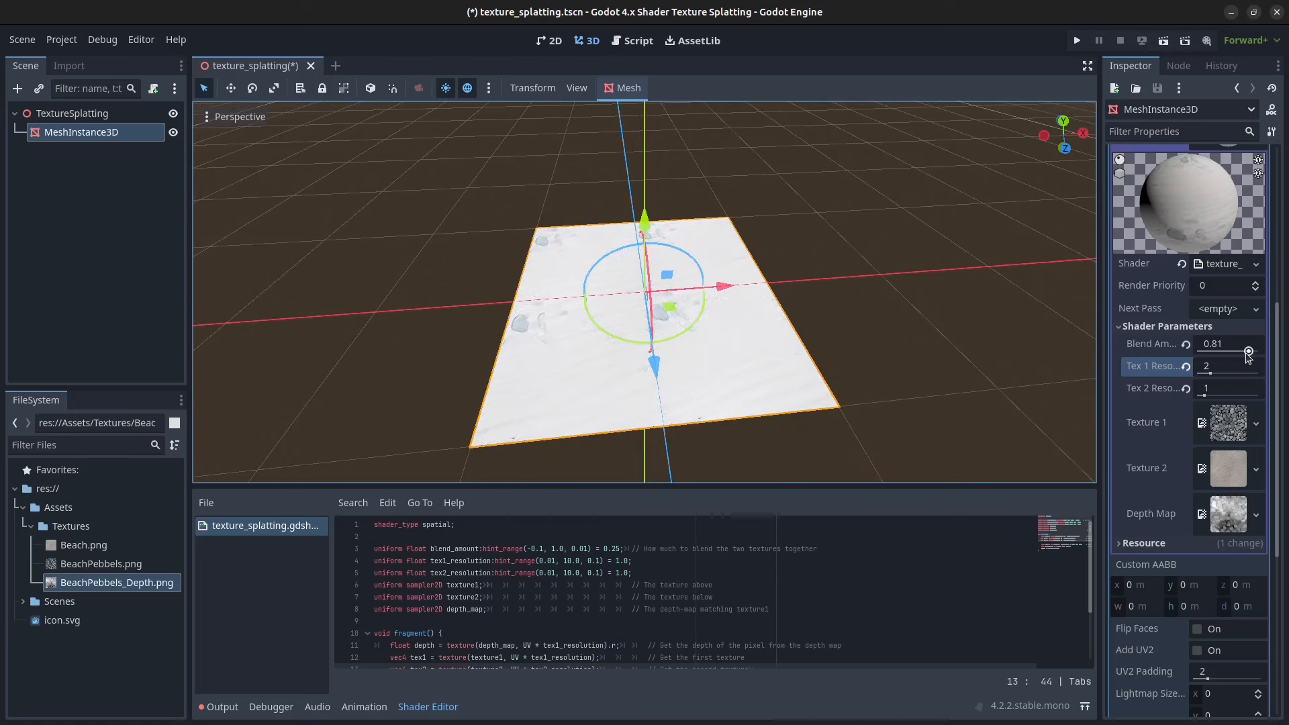